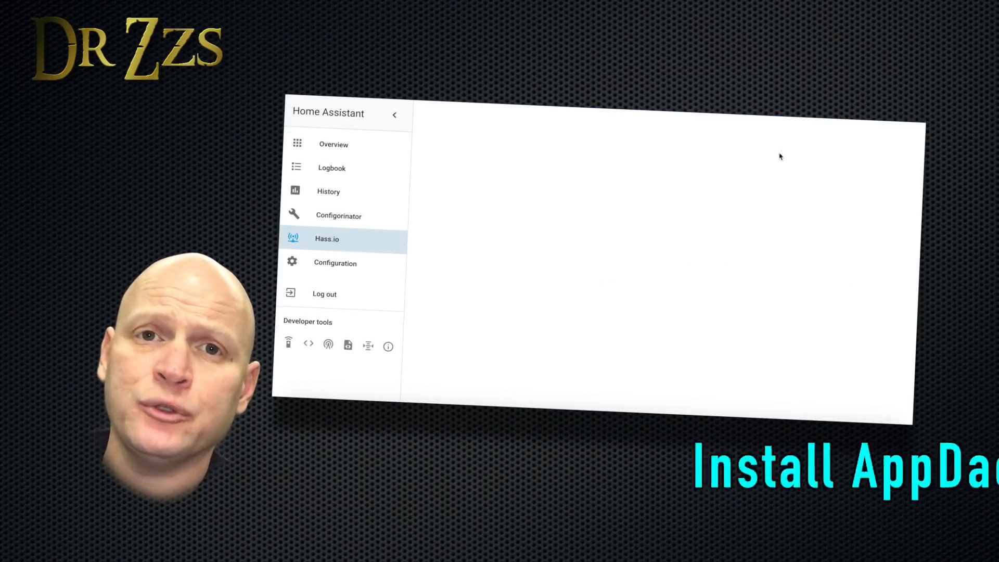
left_click(325, 239)
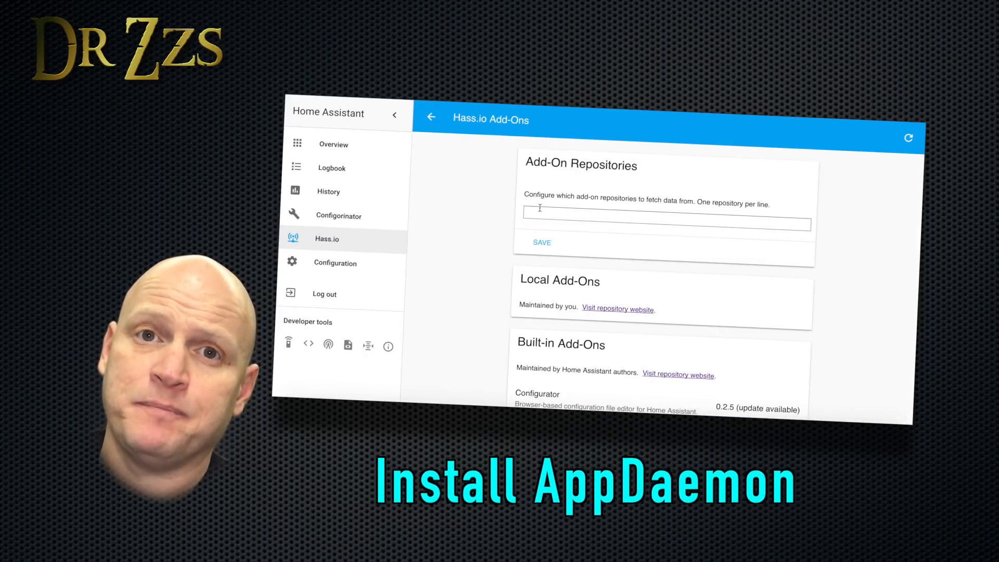
type("https://github.com/hassio-addons/repository")
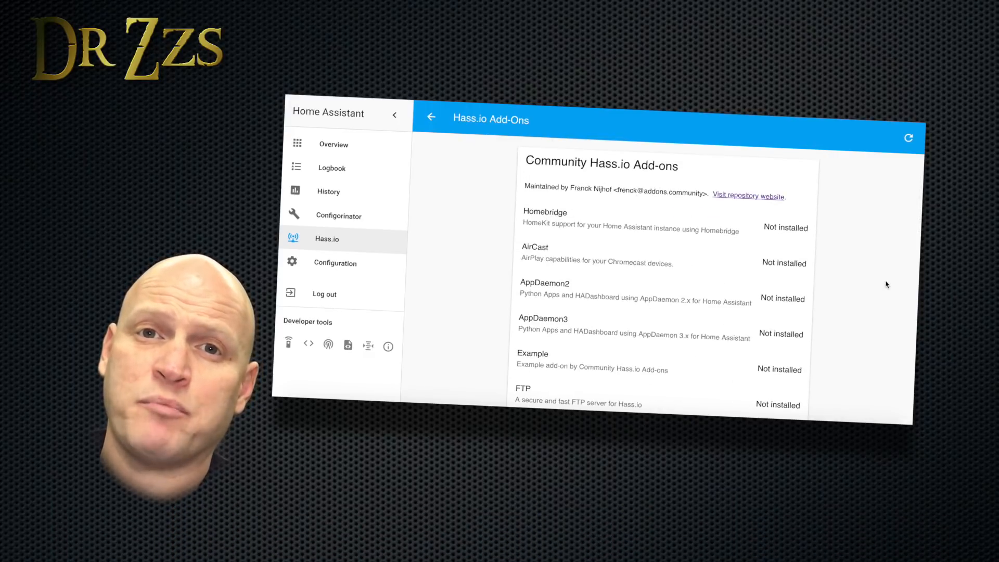
scroll("down", 3)
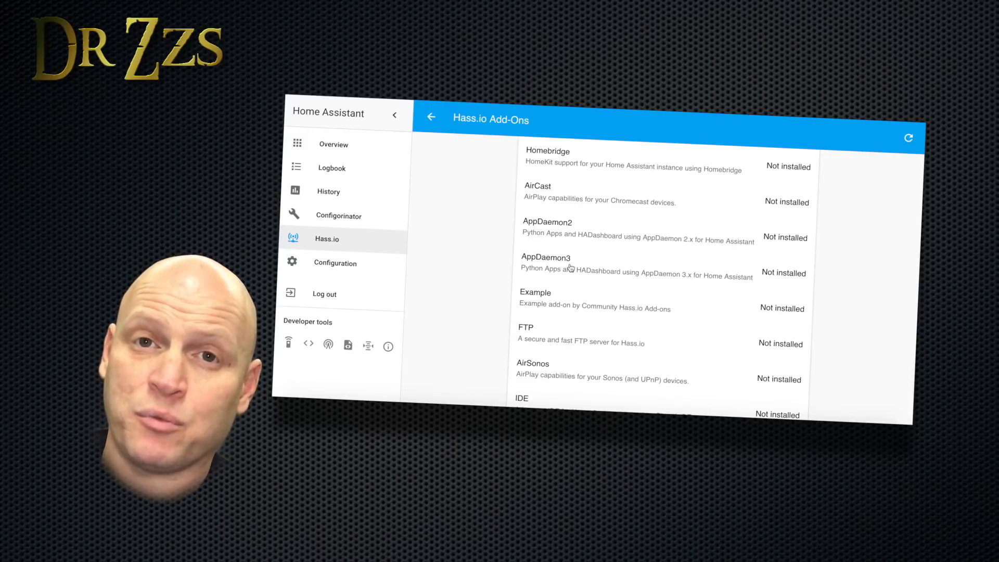
Install and start the AppDaemon3 add-on, then bring up the Configurator add-on.
left_click(545, 264)
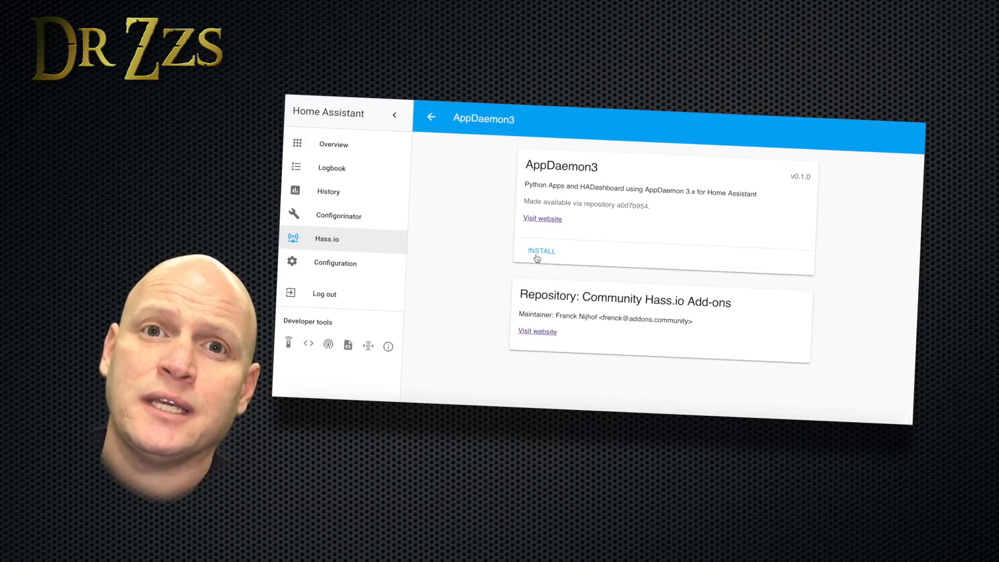
left_click(540, 251)
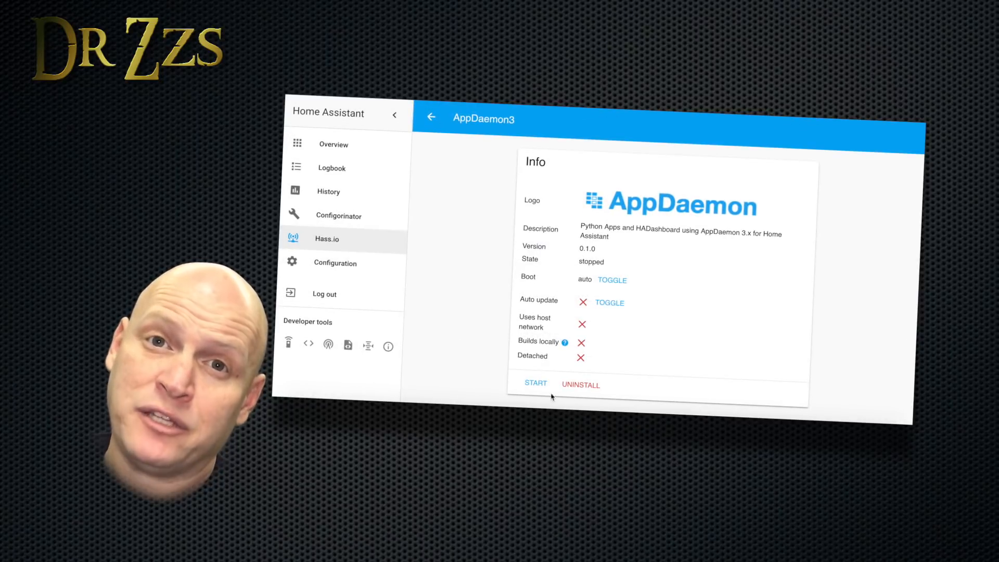
left_click(535, 383)
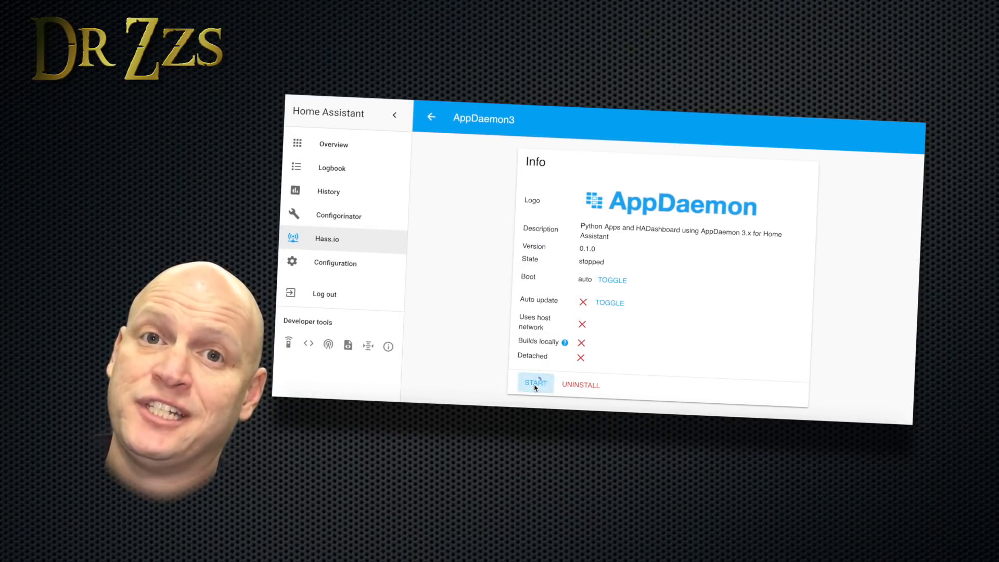
left_click(338, 215)
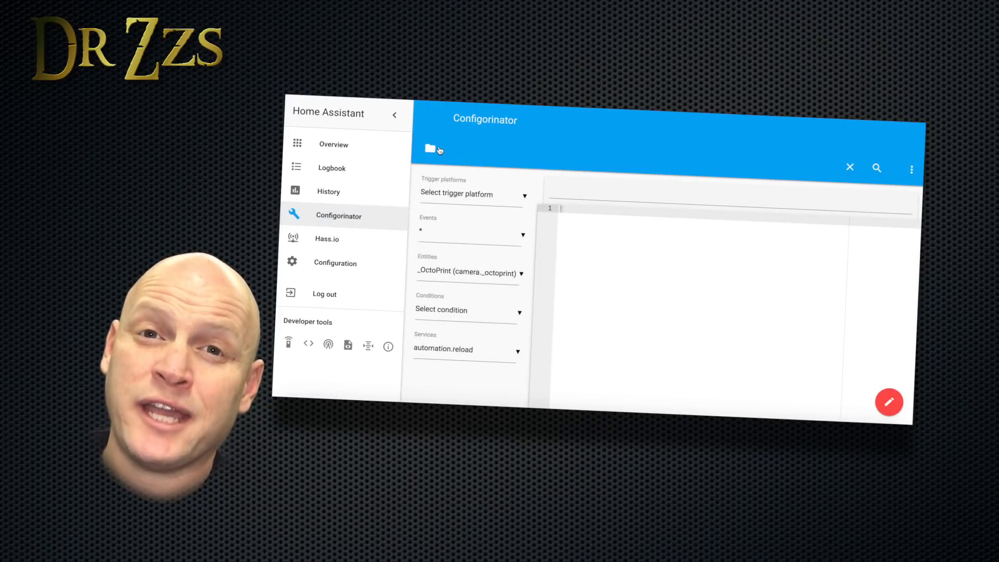
Browse to config/appdaemon and load appdaemon.yaml in the Configurator editor.
left_click(430, 148)
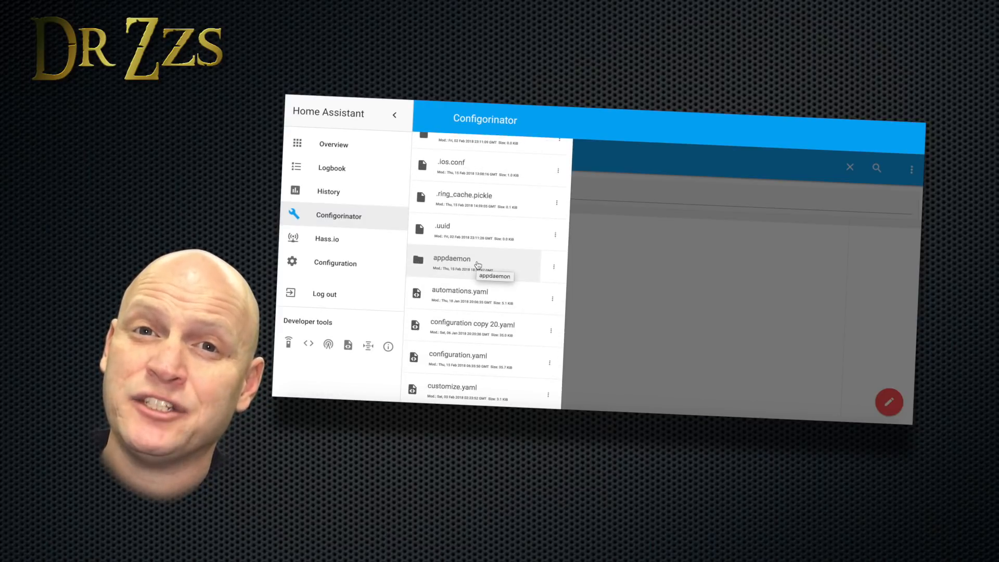
left_click(475, 264)
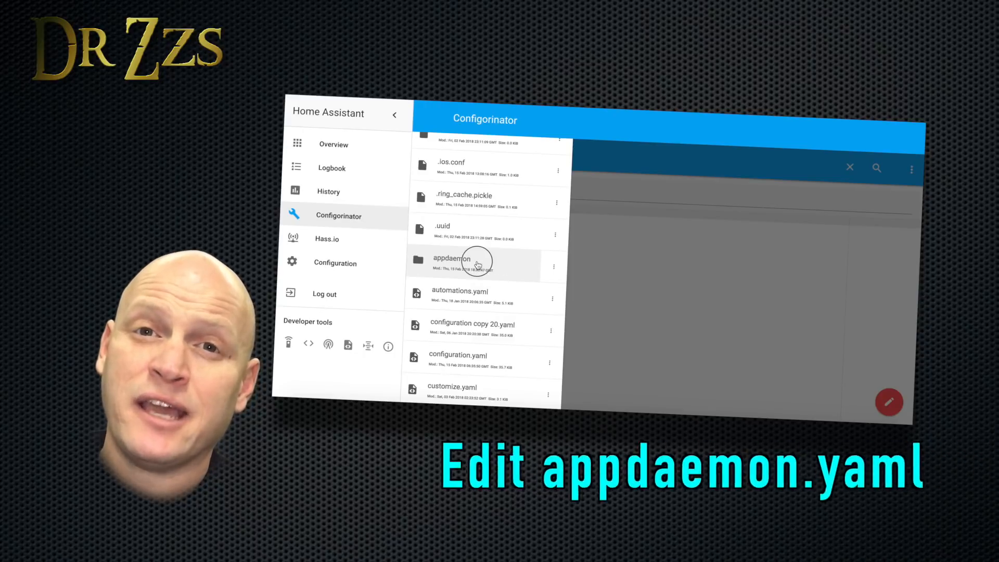
left_click(451, 261)
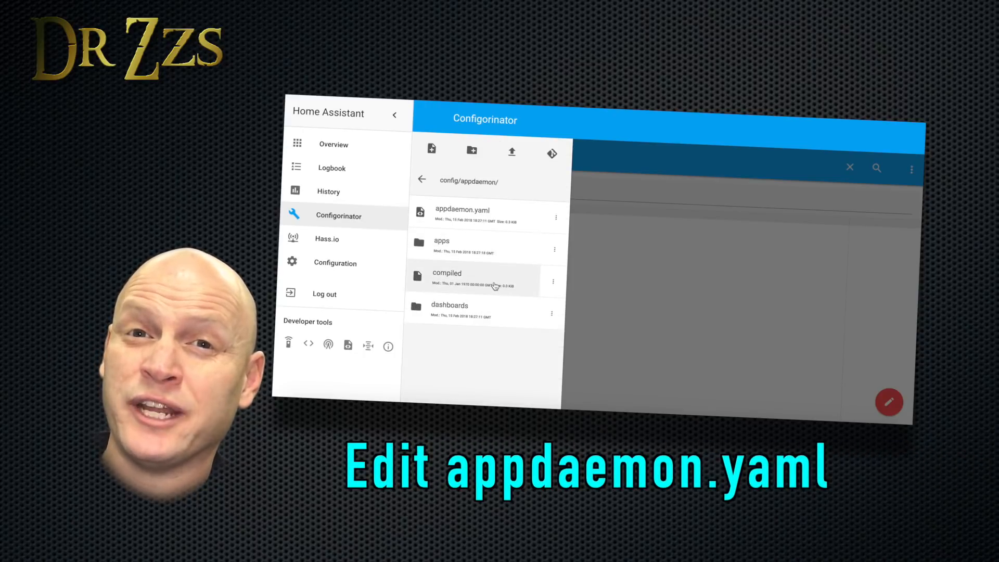
left_click(462, 210)
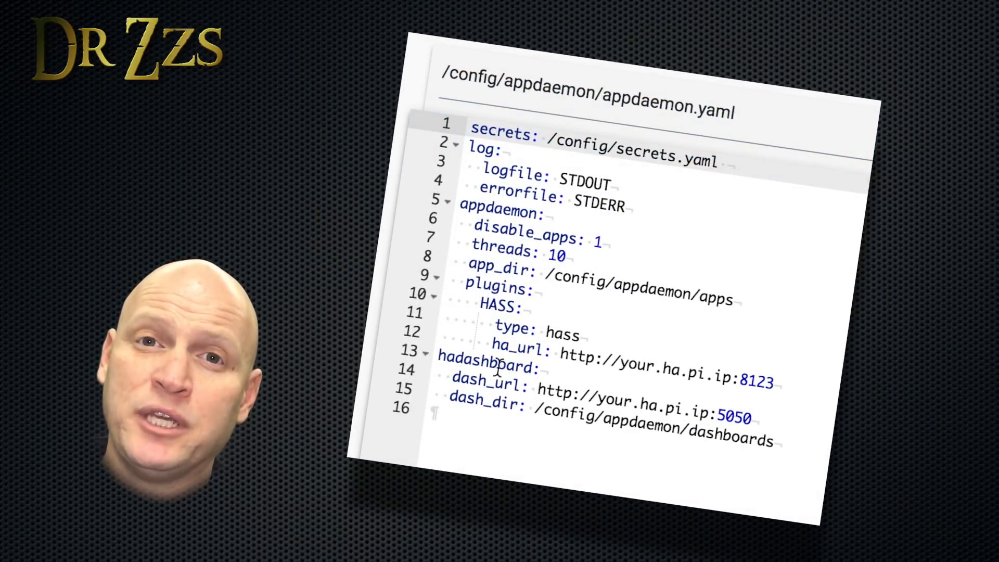
Replace the ha_url and dash_url placeholder addresses with 192.168.1.64.
double_click(517, 350)
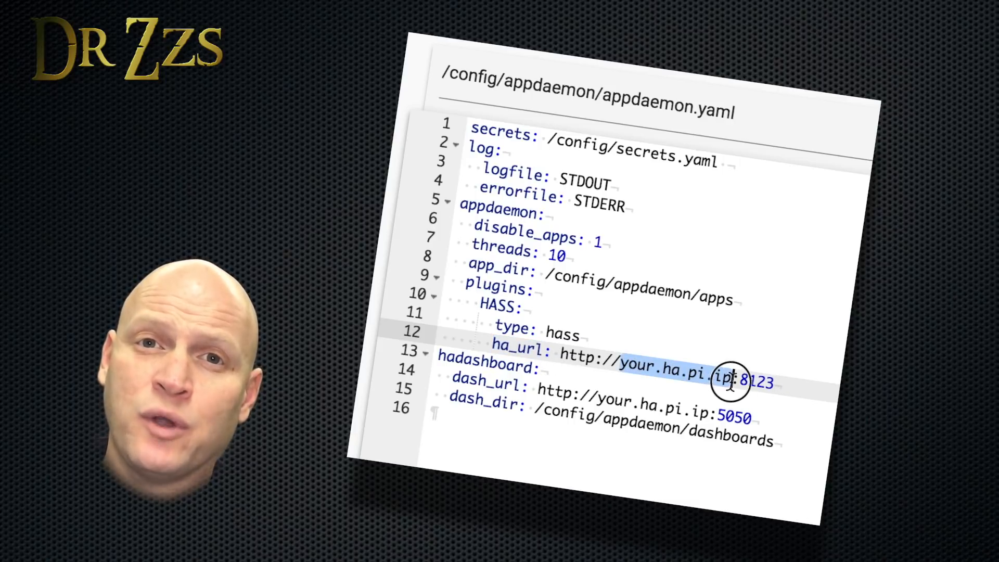
type("192.168")
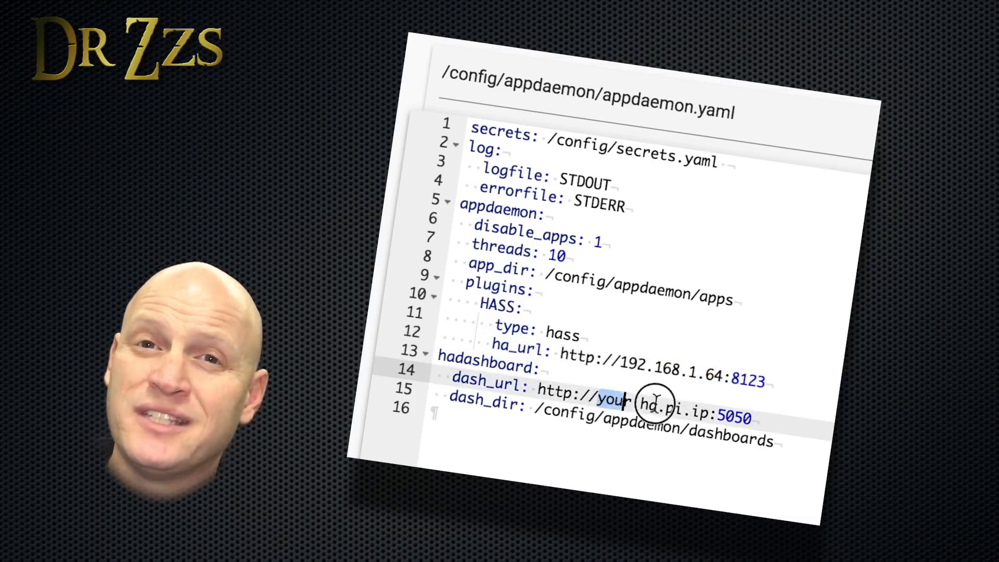
double_click(637, 399)
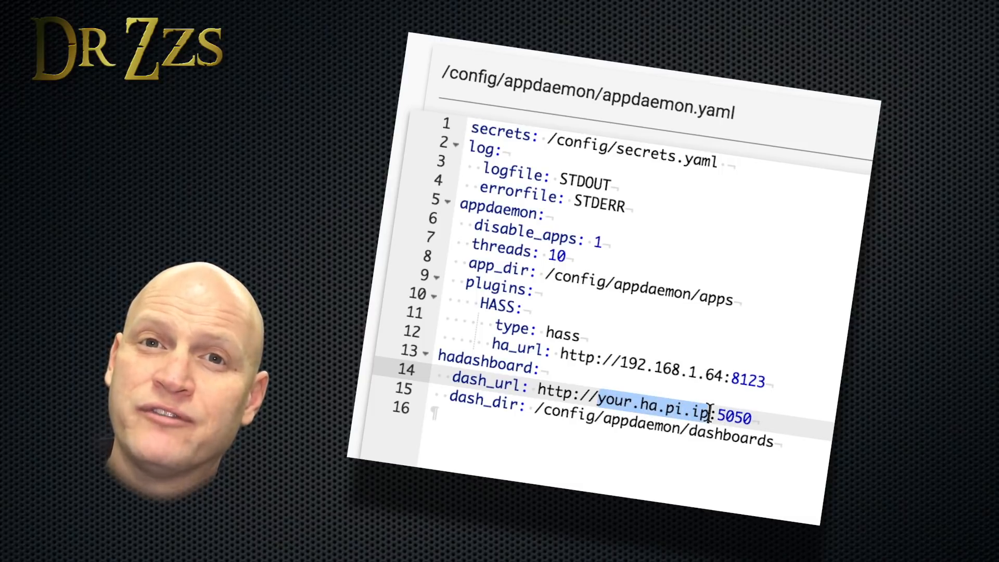
type("192.168.1.64")
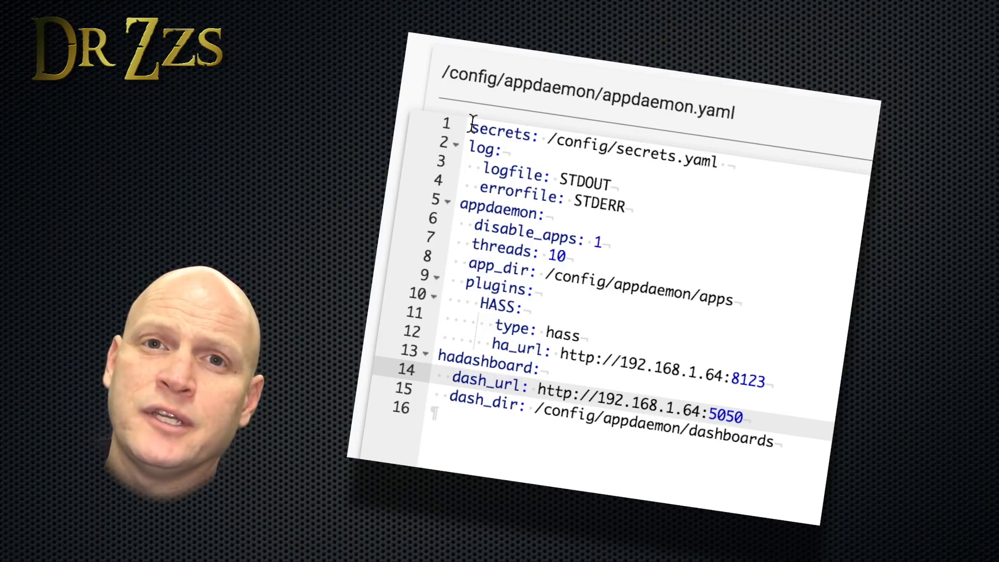
left_click_drag(472, 134, 676, 156)
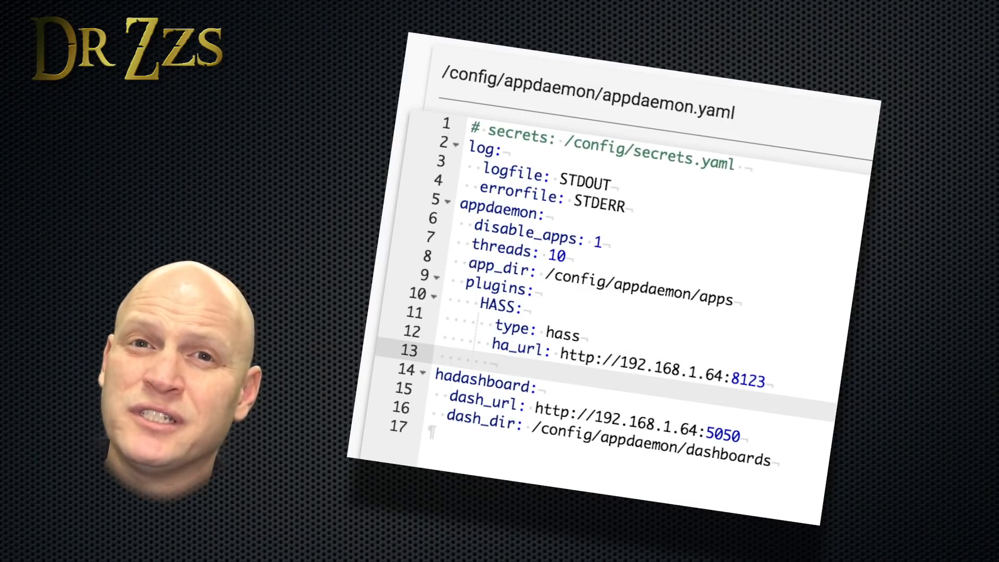
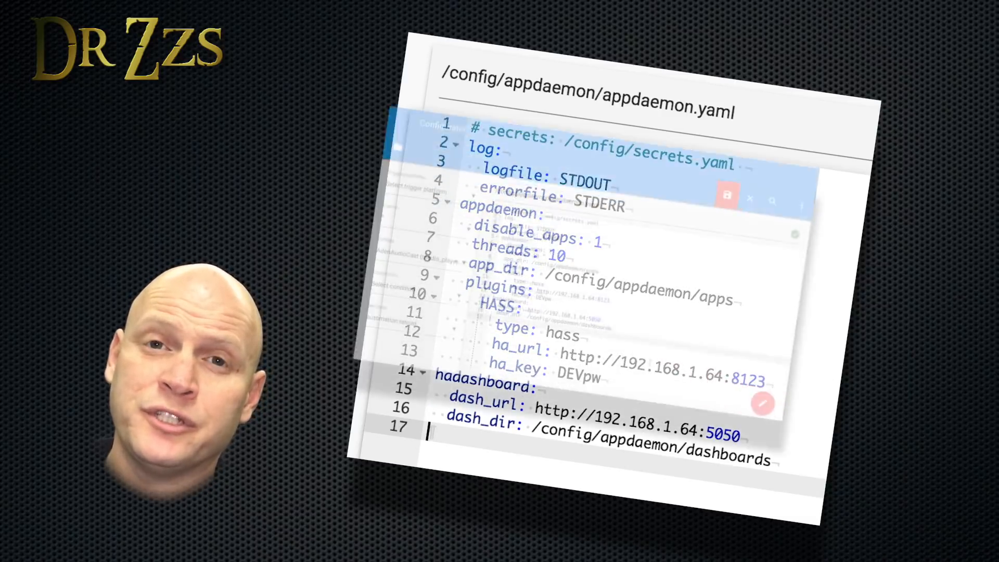
Save appdaemon.yaml and refresh the AppDaemon3 logs until it shows connected and running.
left_click(845, 154)
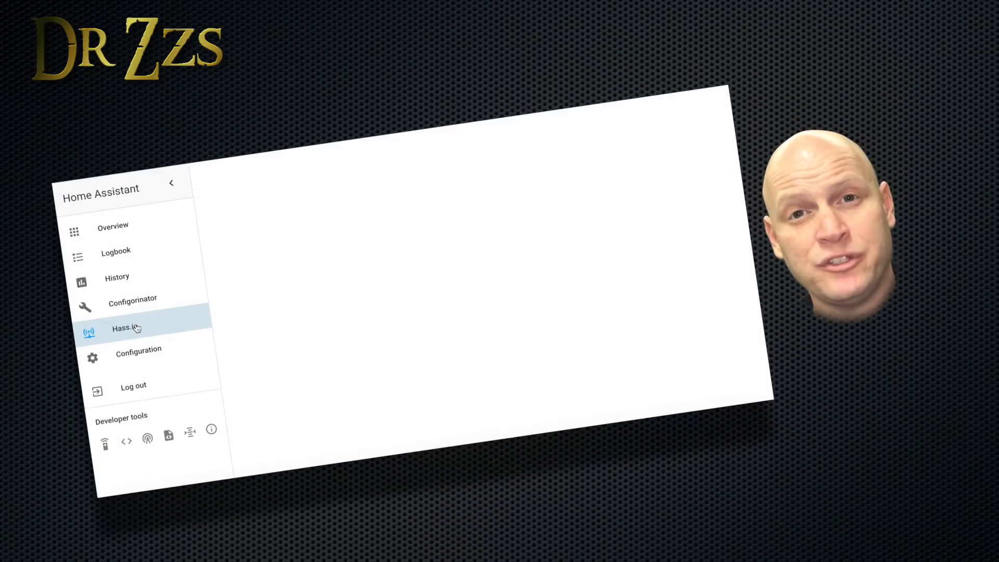
left_click(125, 328)
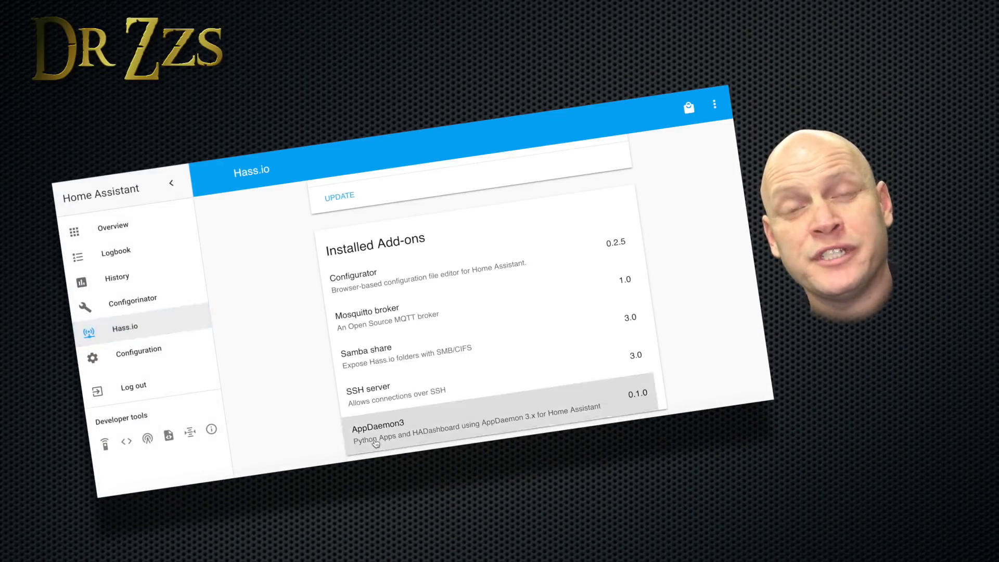
left_click(378, 426)
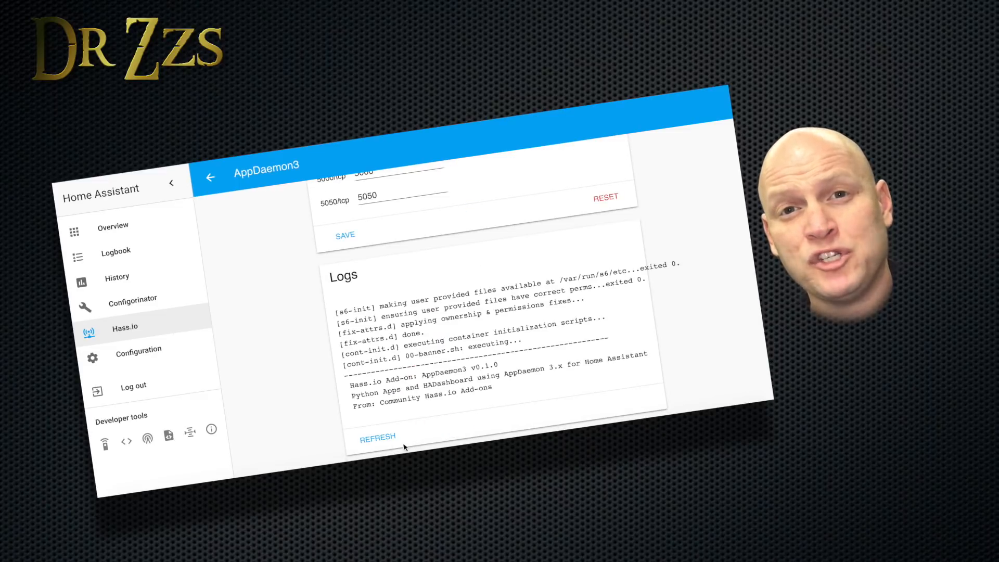
left_click(377, 438)
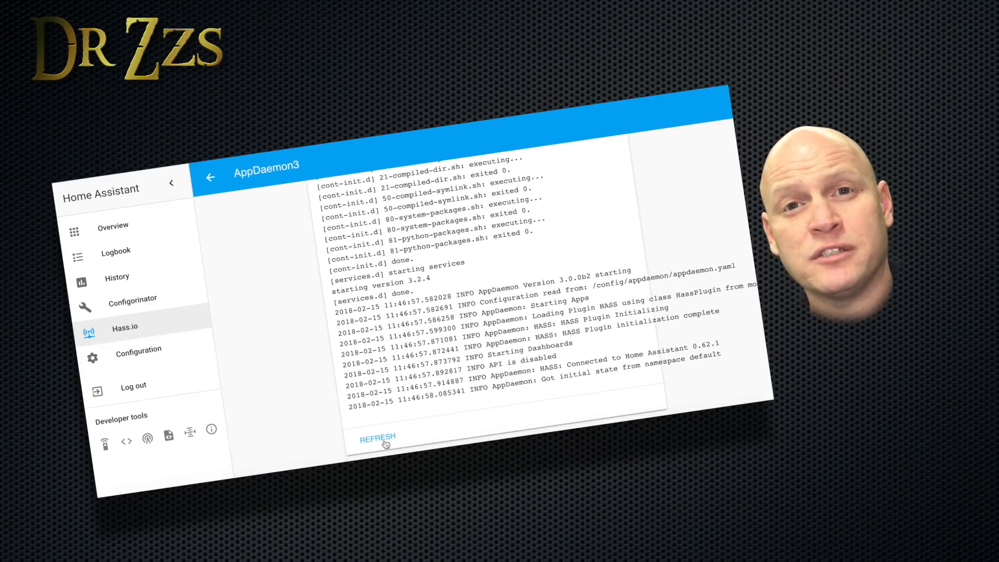
left_click(376, 438)
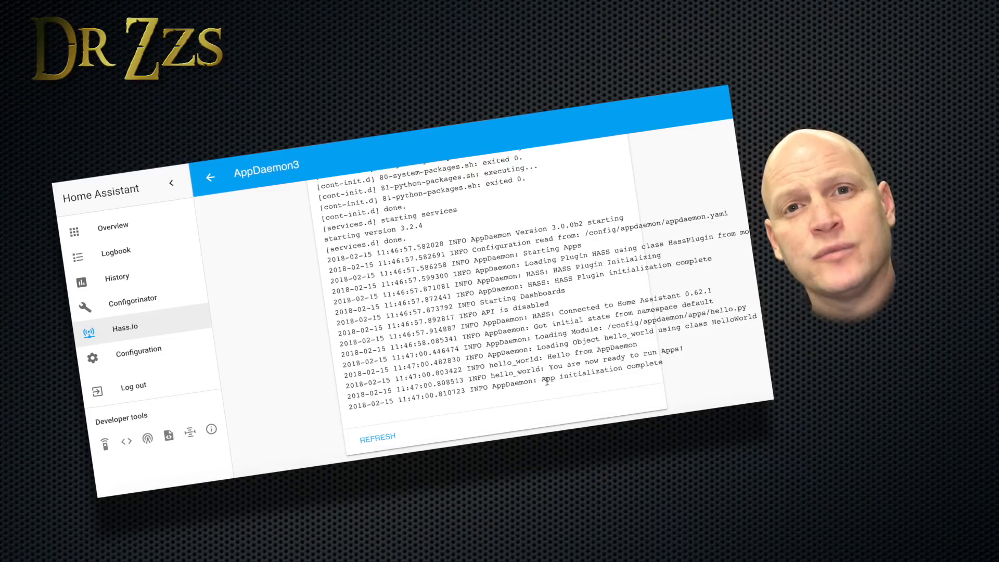
mouse_move(657, 373)
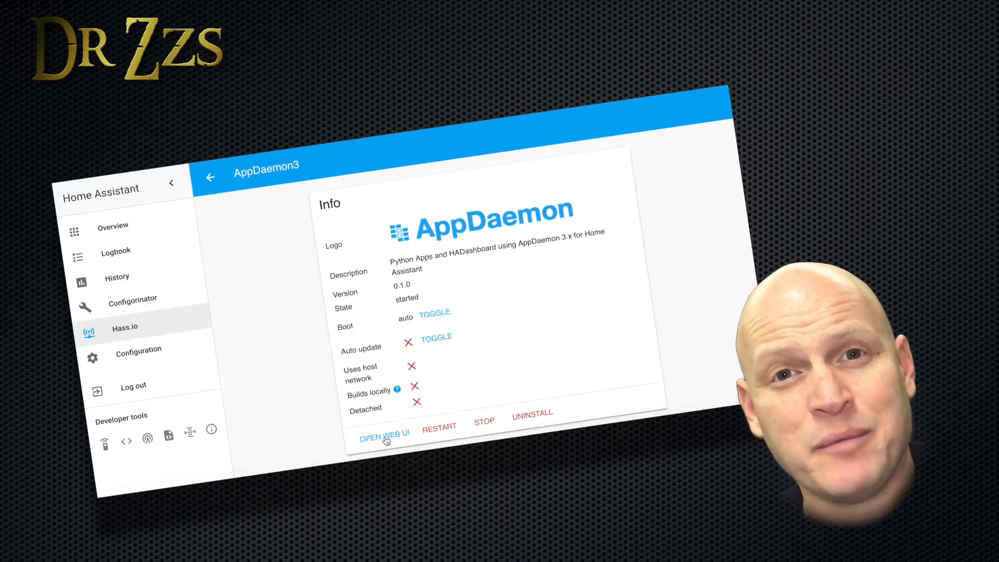
Launch the AppDaemon dashboard web UI in the browser.
left_click(383, 437)
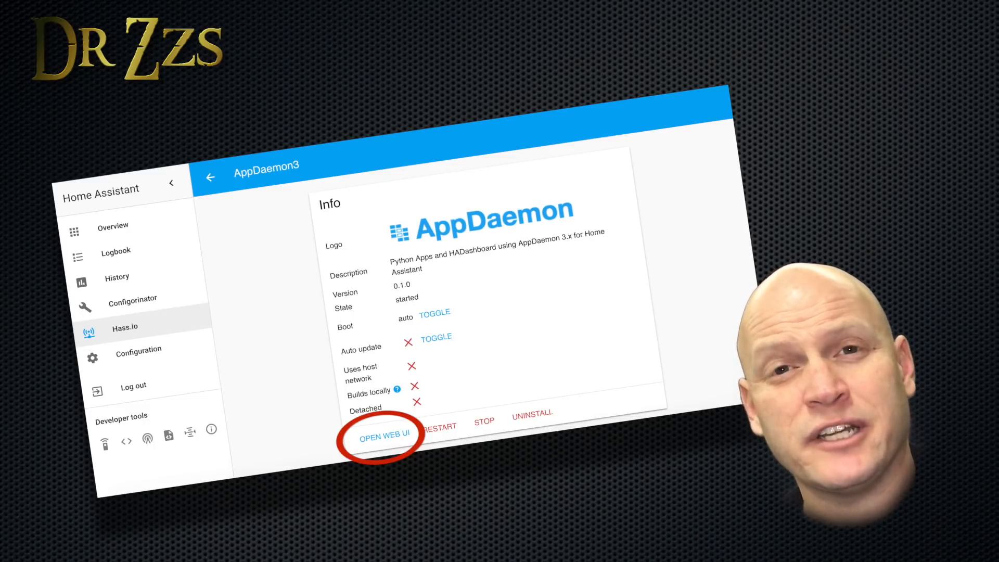
left_click(383, 436)
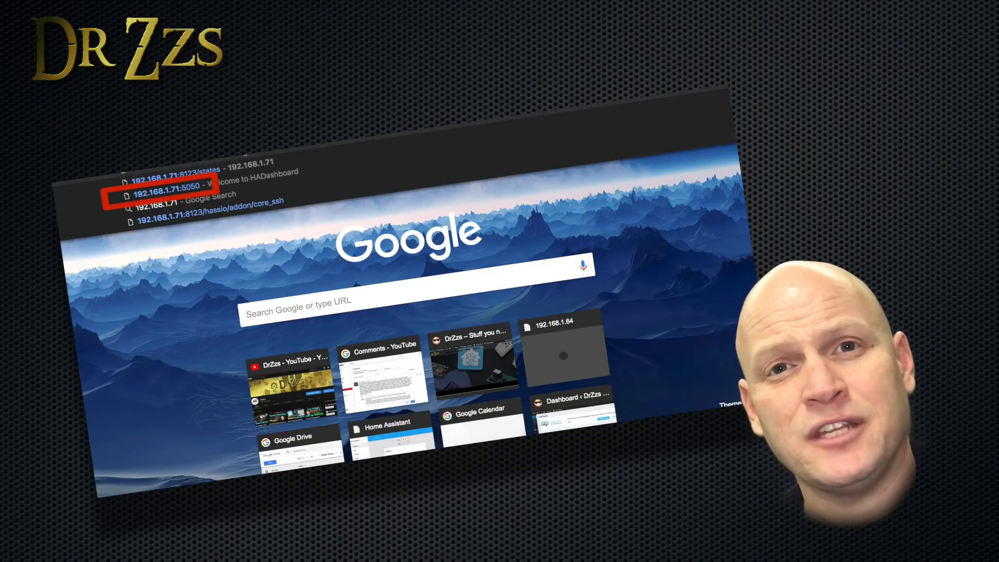
left_click(183, 195)
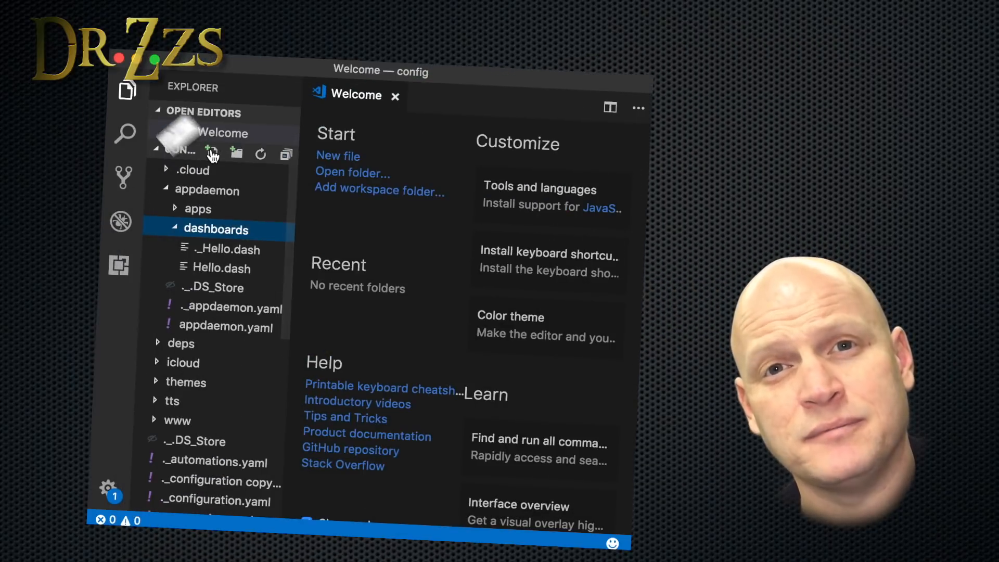
Create Aden.dash in appdaemon/dashboards and load it in the editor.
left_click(212, 154)
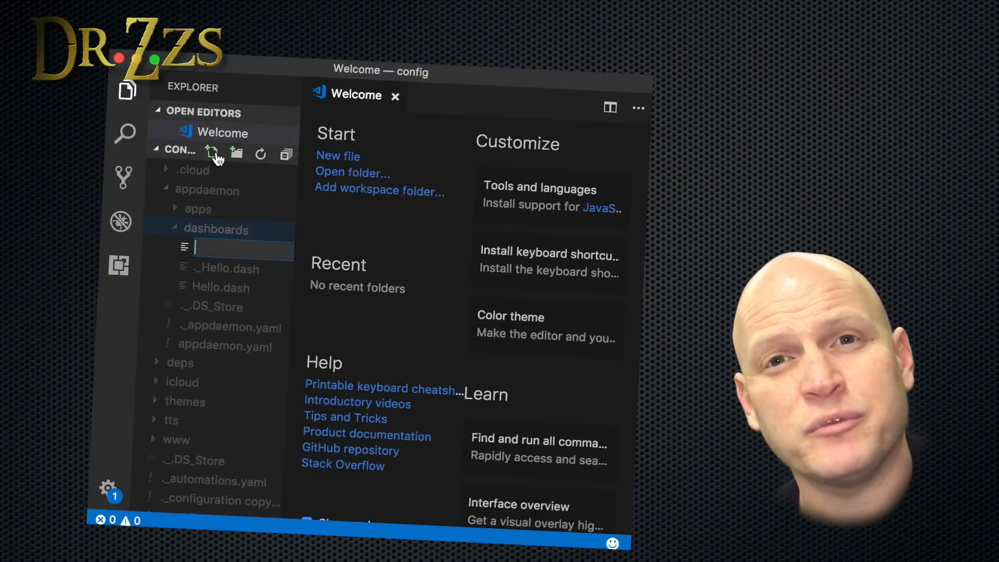
type("Aden.")
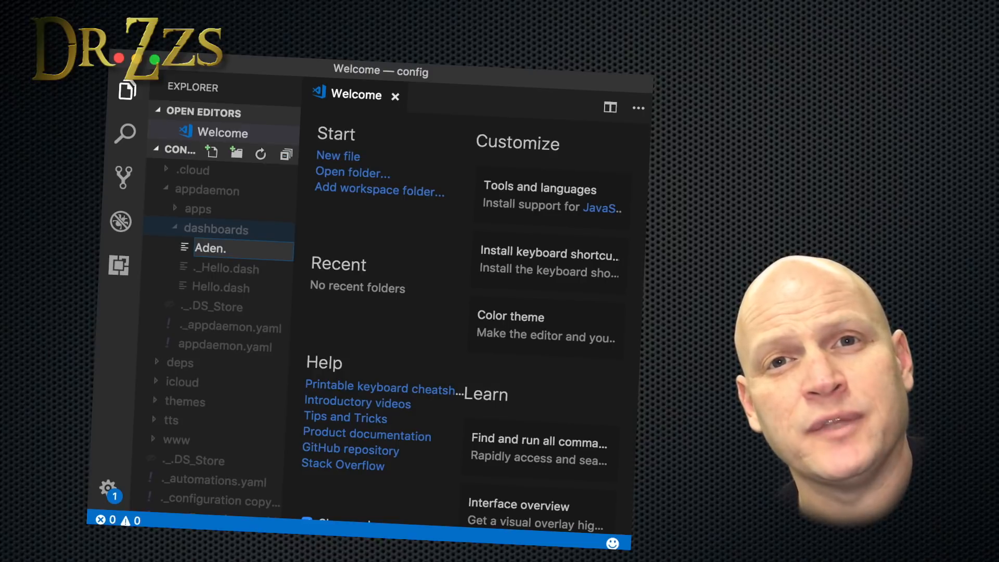
double_click(209, 247)
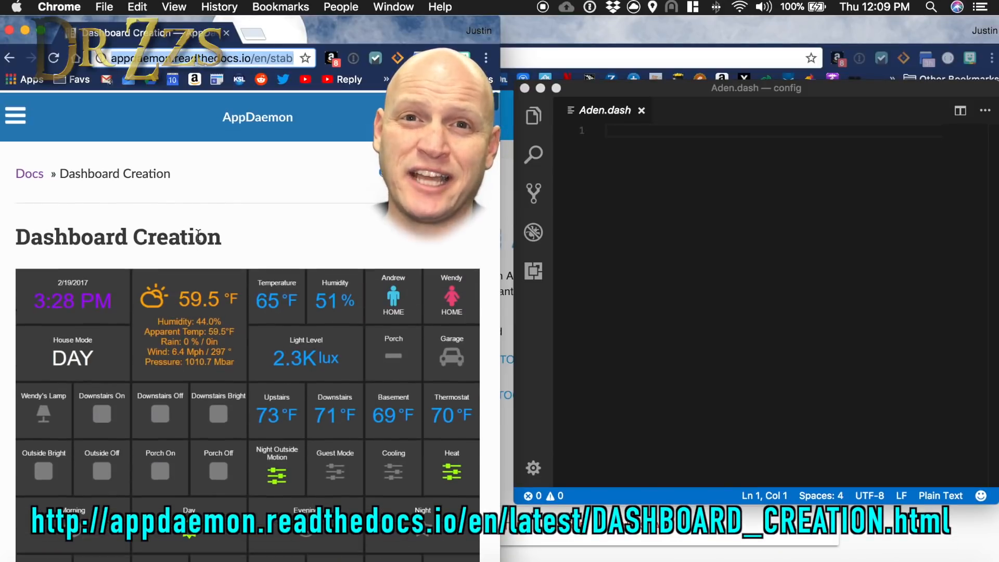
Scroll to the Main Settings example on the Dashboard Creation page and select its code block.
scroll("down", 3)
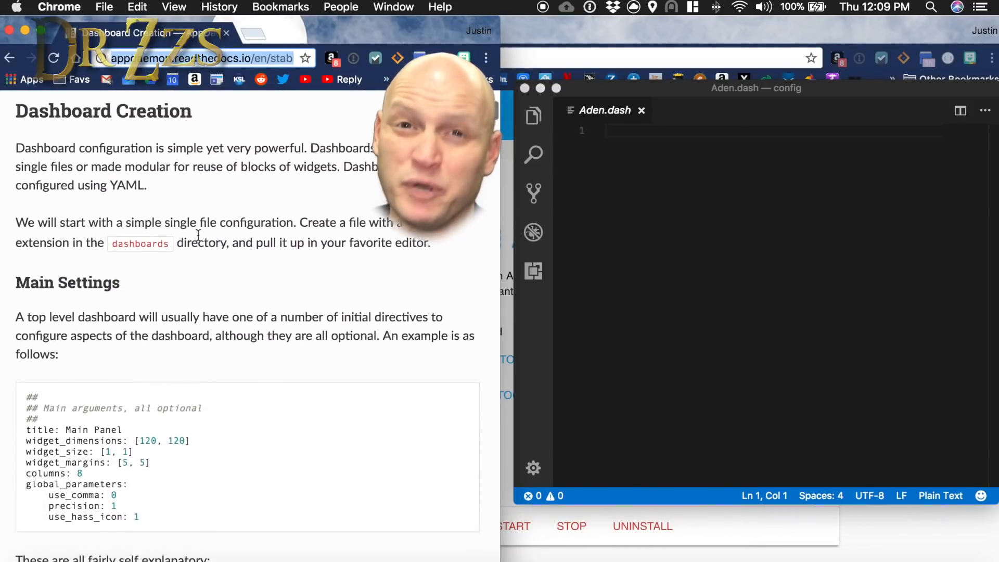
scroll("down", 3)
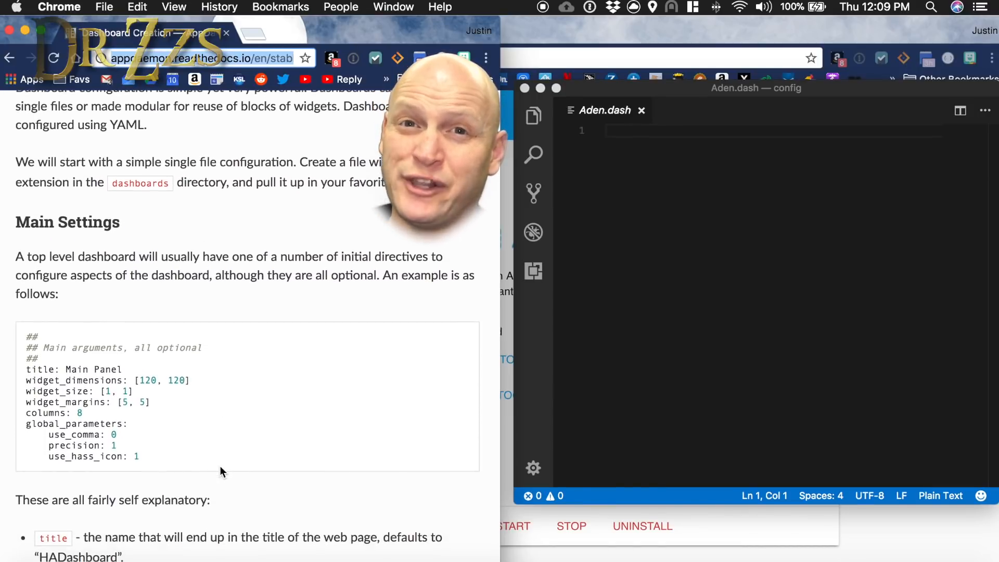
scroll("down", 3)
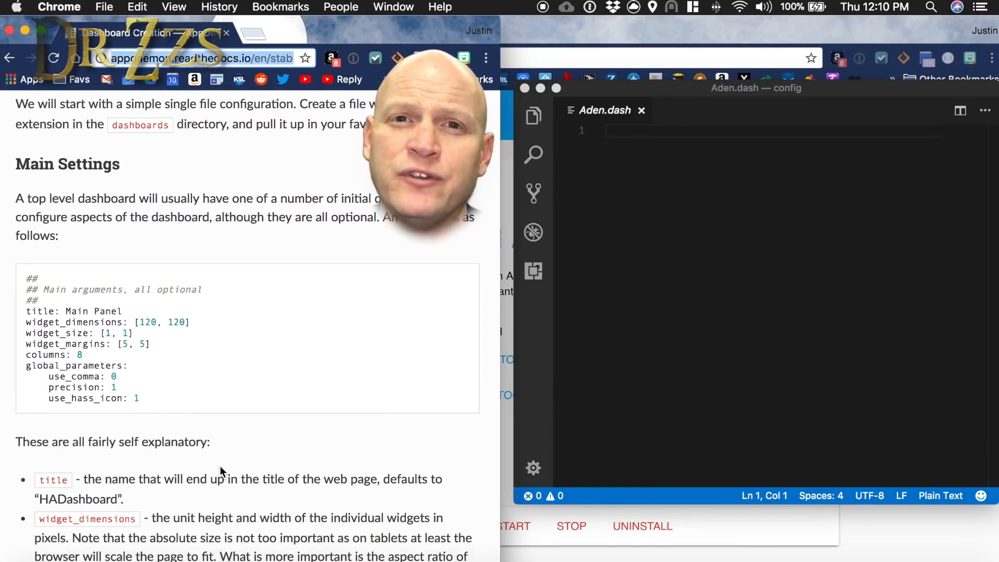
left_click_drag(27, 278, 138, 397)
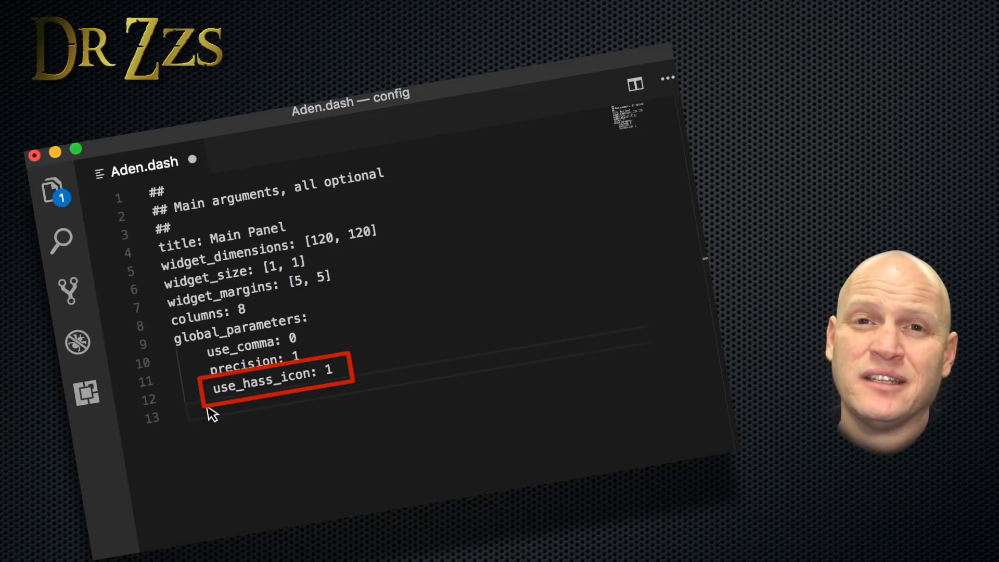
Paste the main settings into Aden.dash and begin a 'layout:' section below them.
type("layout")
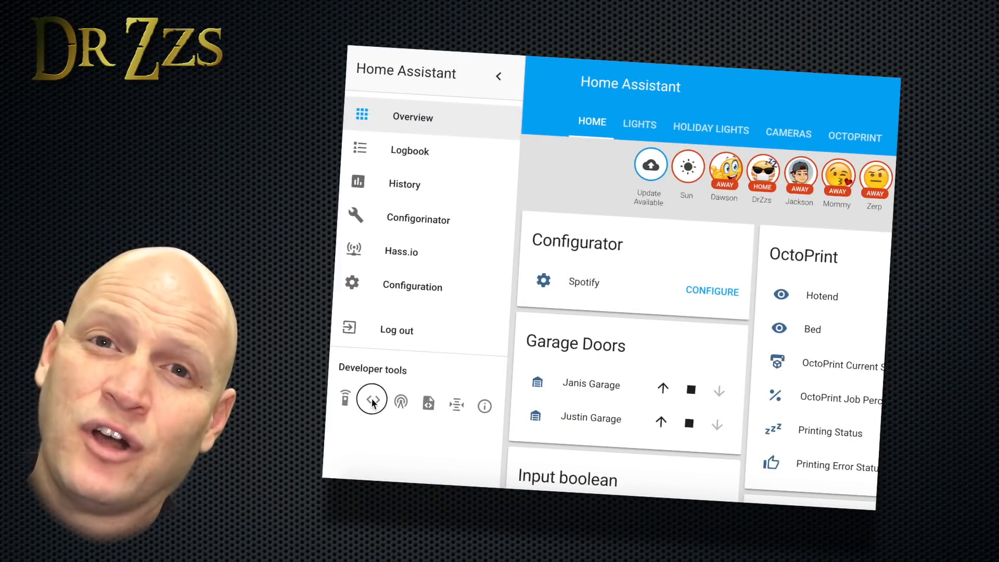
mouse_move(373, 402)
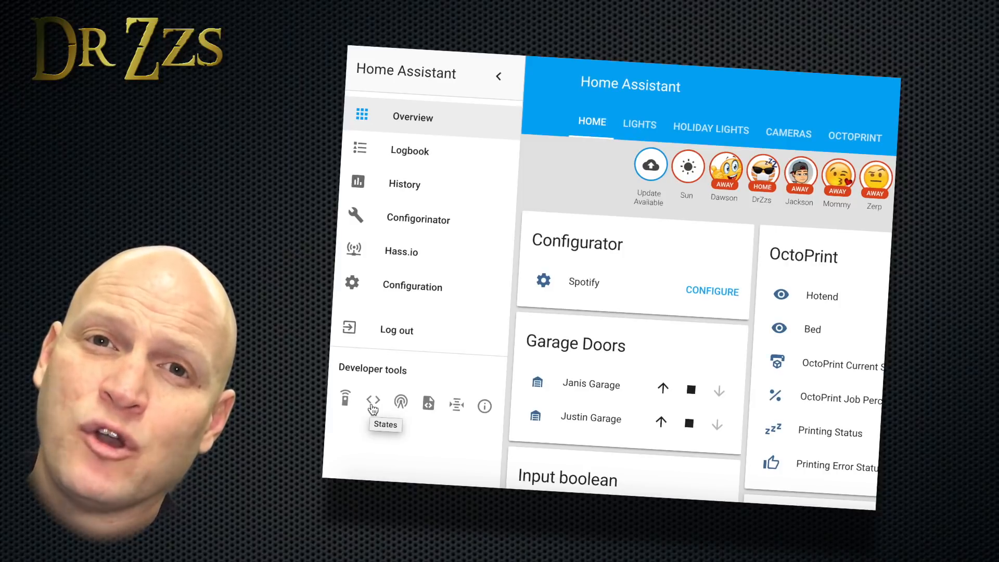
Bring up the States developer tool and scroll through the current entity names.
left_click(372, 403)
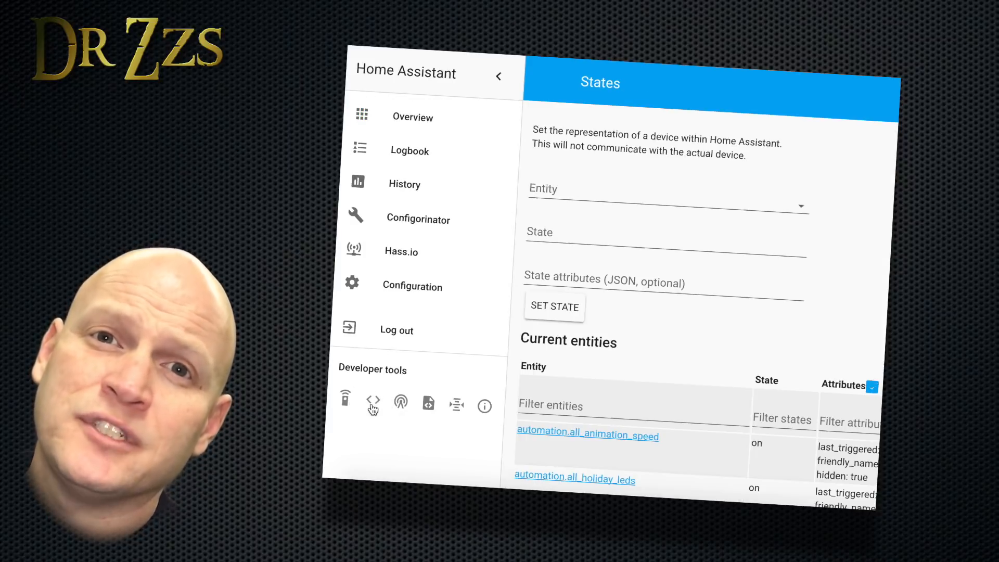
scroll("down", 3)
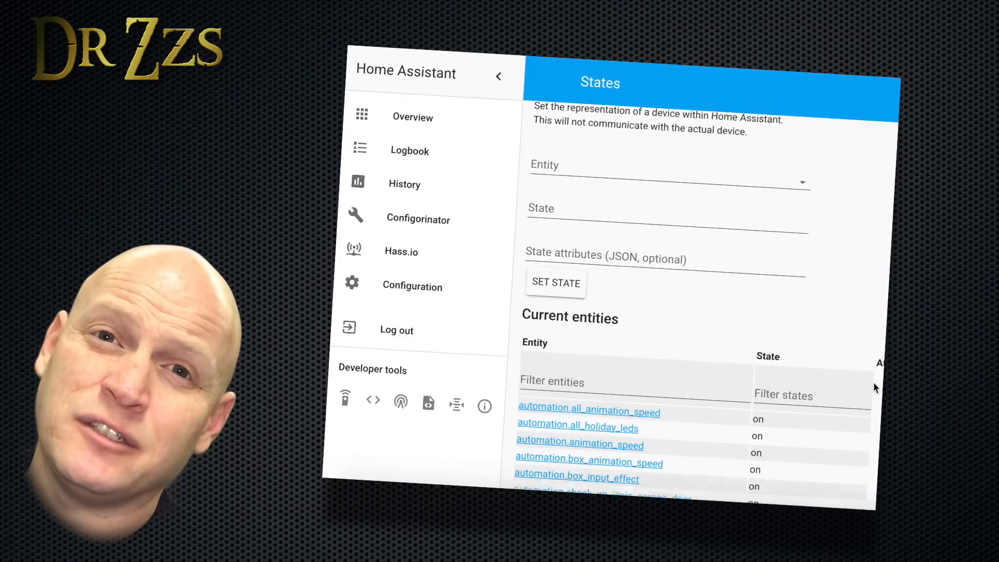
scroll("down", 3)
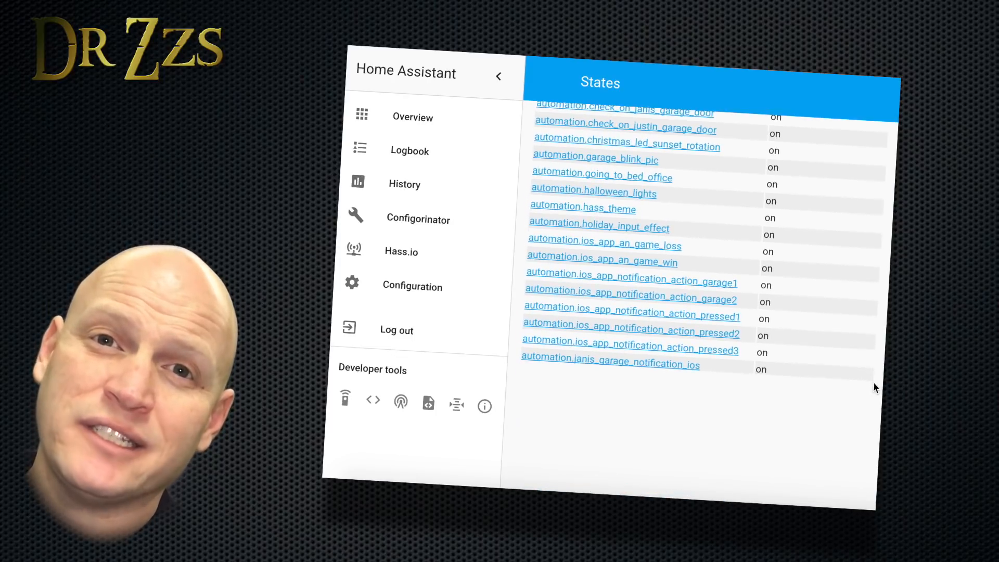
scroll("down", 3)
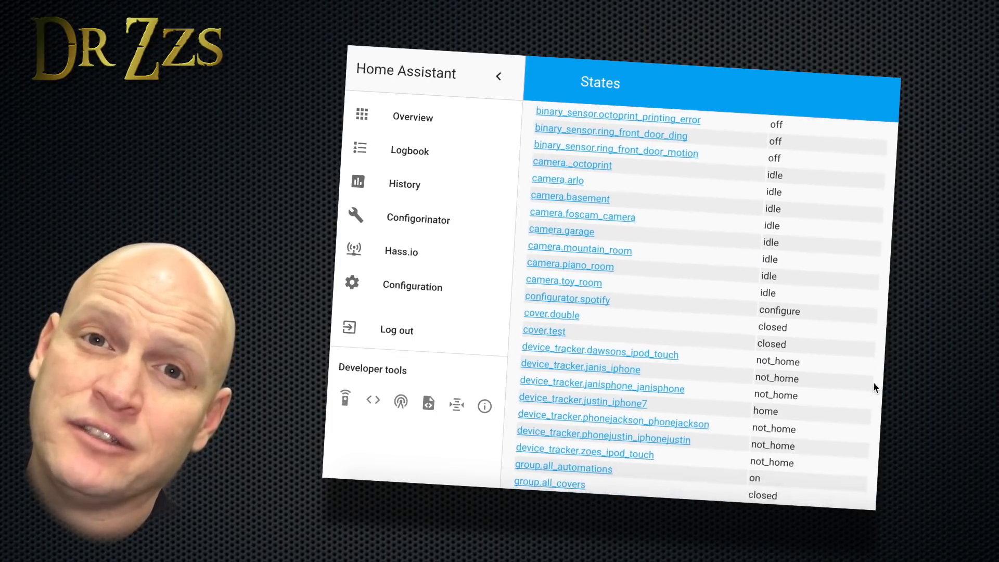
scroll("down", 3)
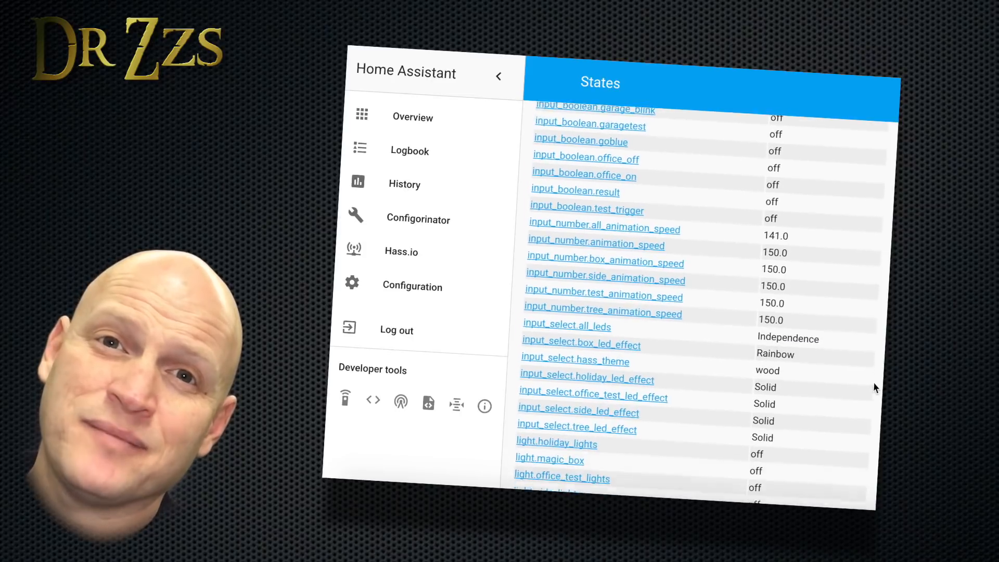
scroll("down", 3)
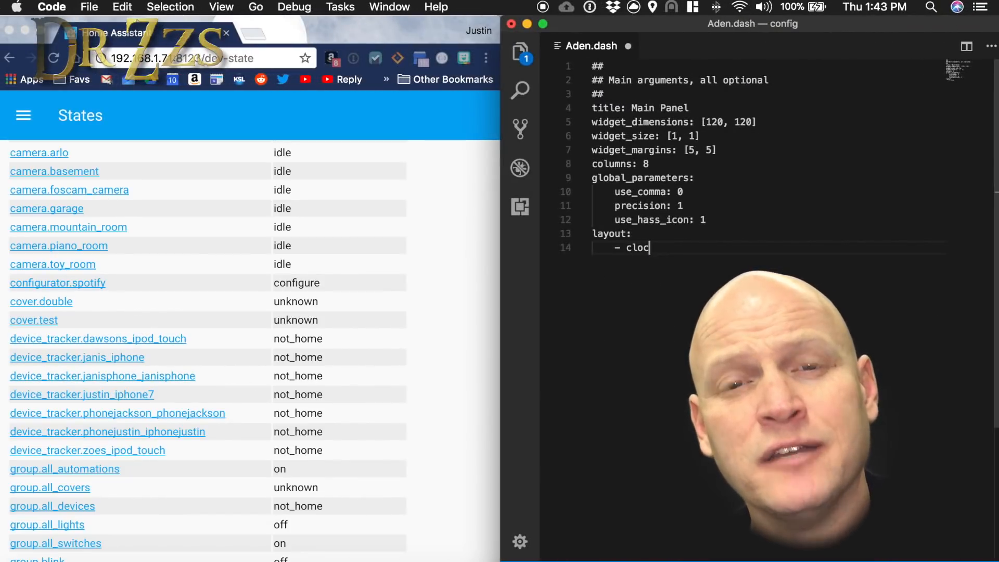
Add '- clock.clock (2x1)' as the first layout row in Aden.dash.
type("k.clock,")
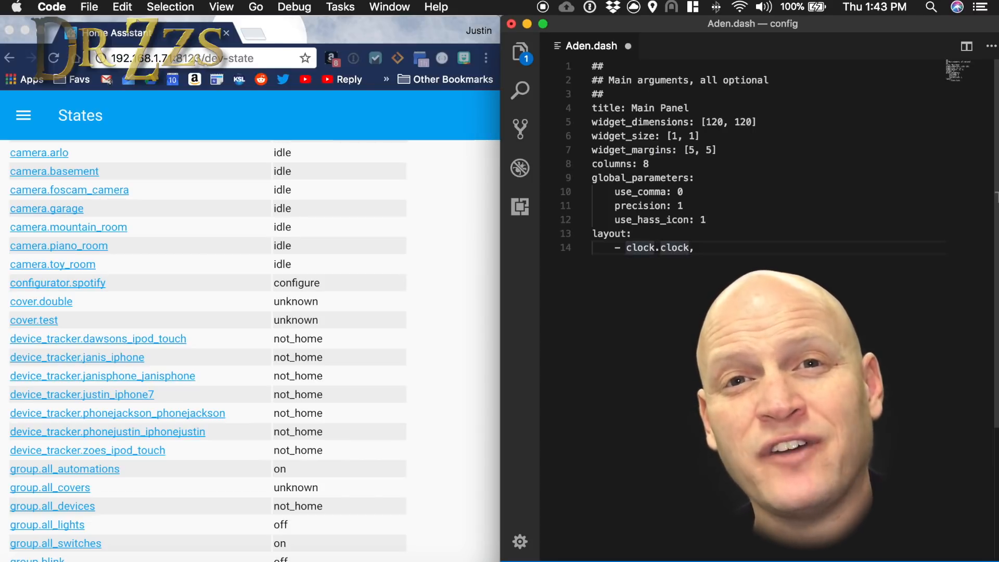
type("(")
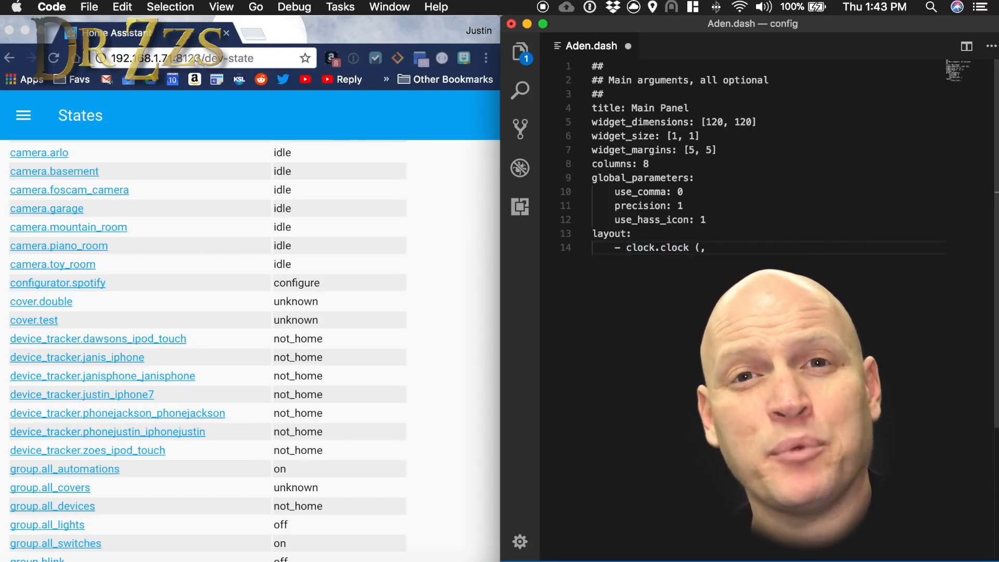
type("2")
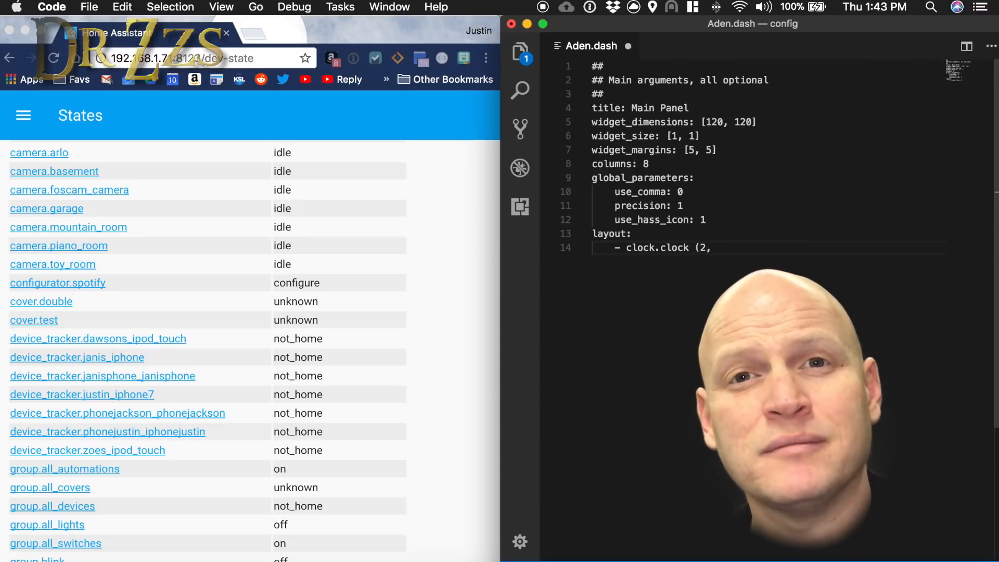
type("x")
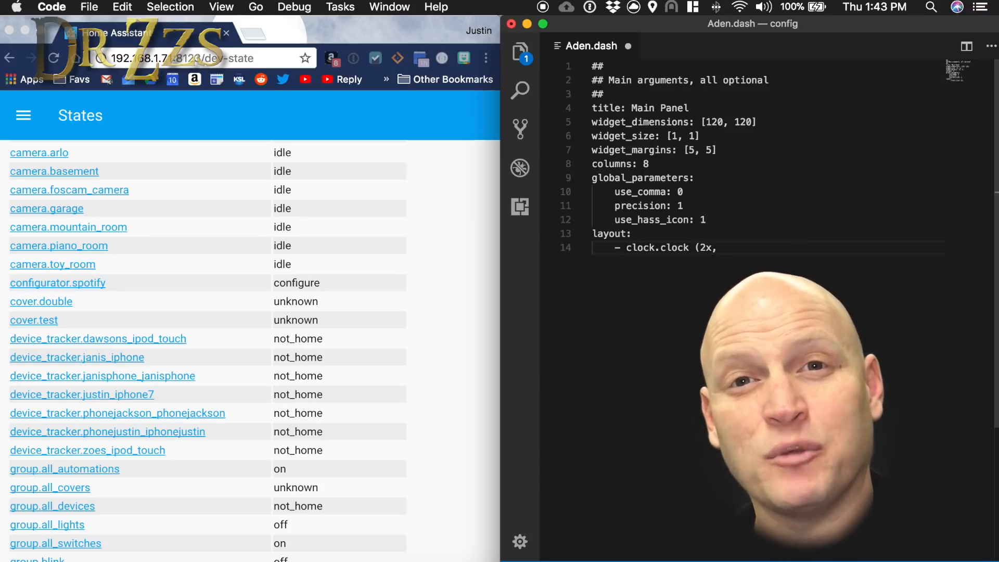
scroll("down", 3)
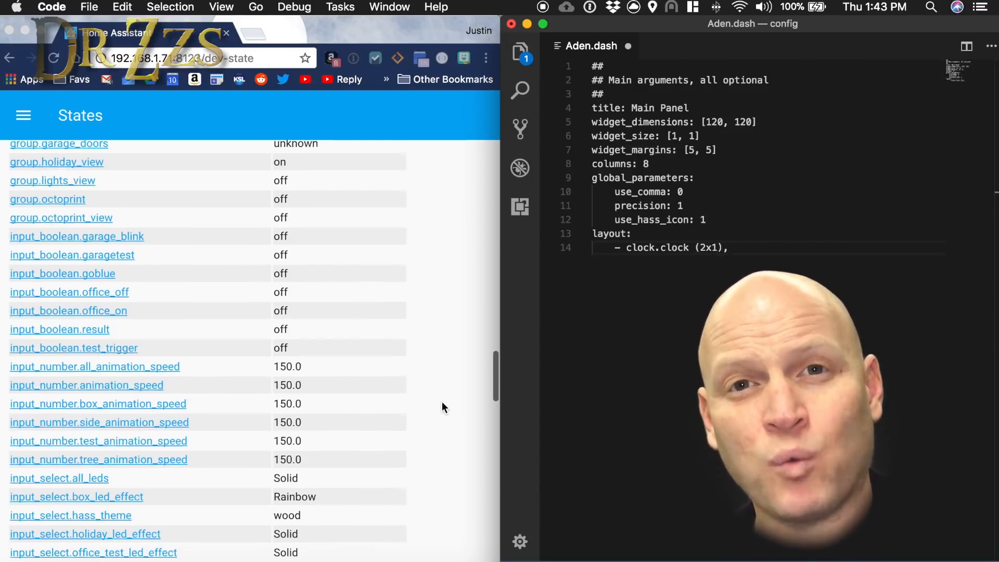
scroll("down", 3)
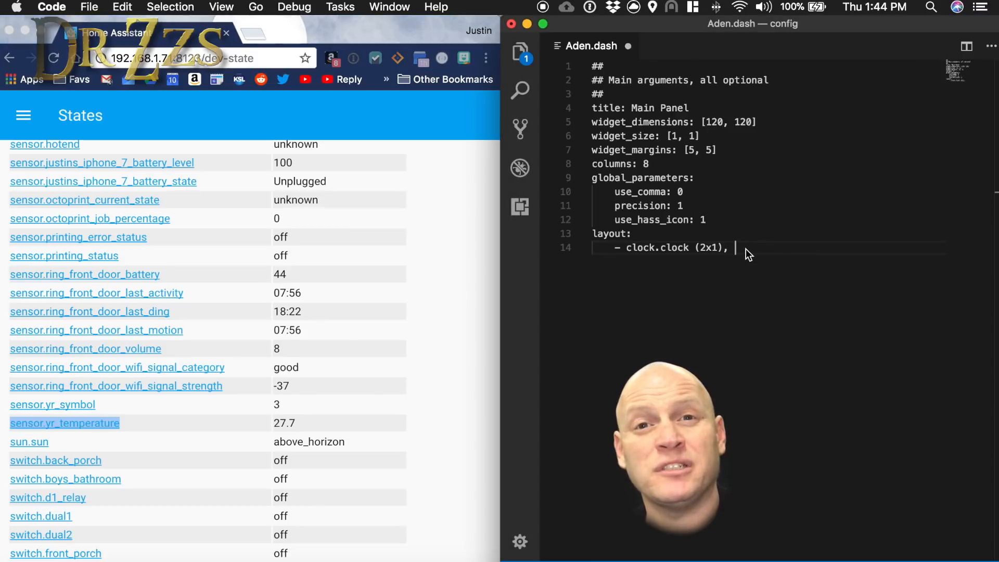
Paste sensor.yr_temperature, device_tracker.janis_iphone and cover.test as layout rows in Aden.dash.
right_click(739, 248)
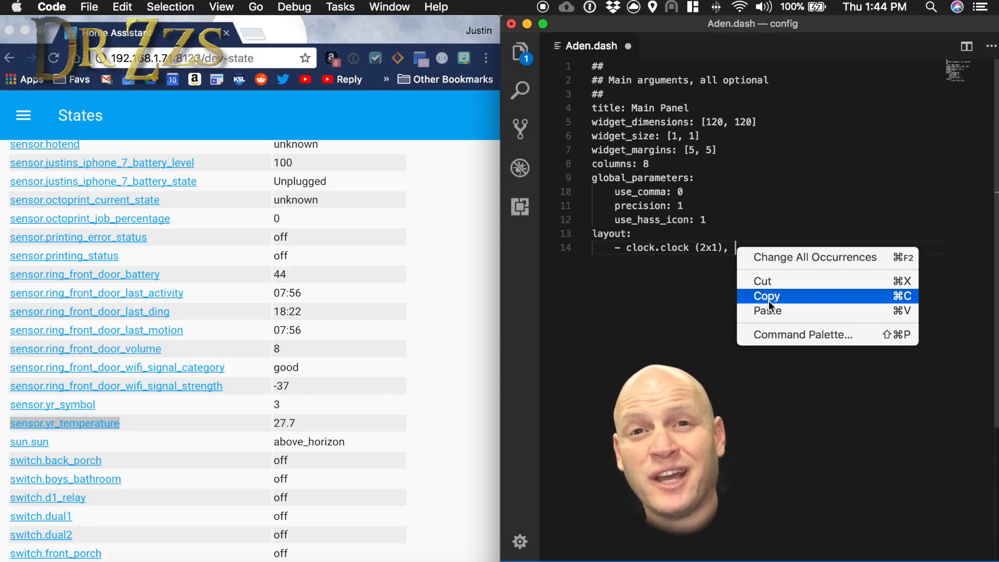
left_click(768, 311)
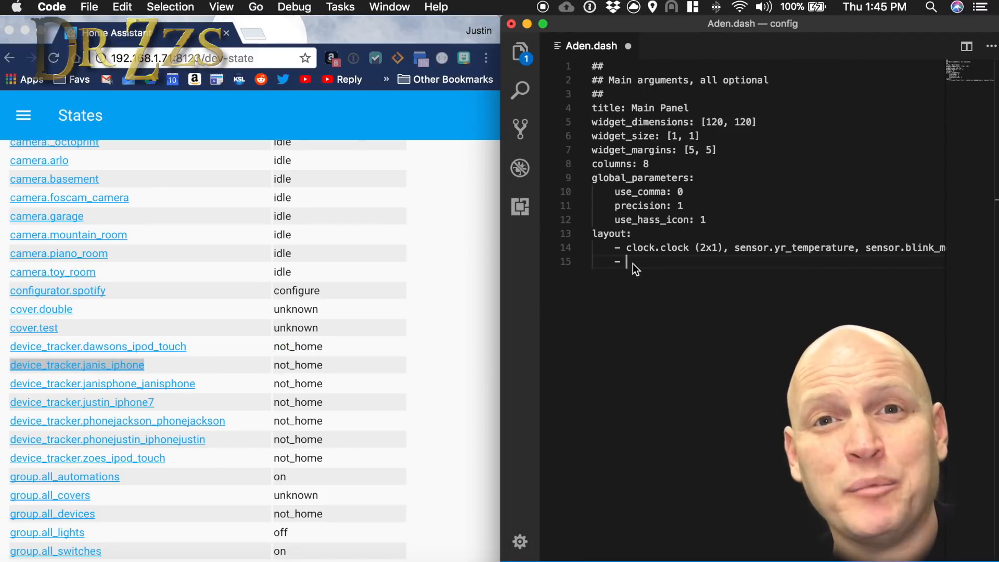
type("device_tracker.janis_iphone, device_tracker.justin_iphon")
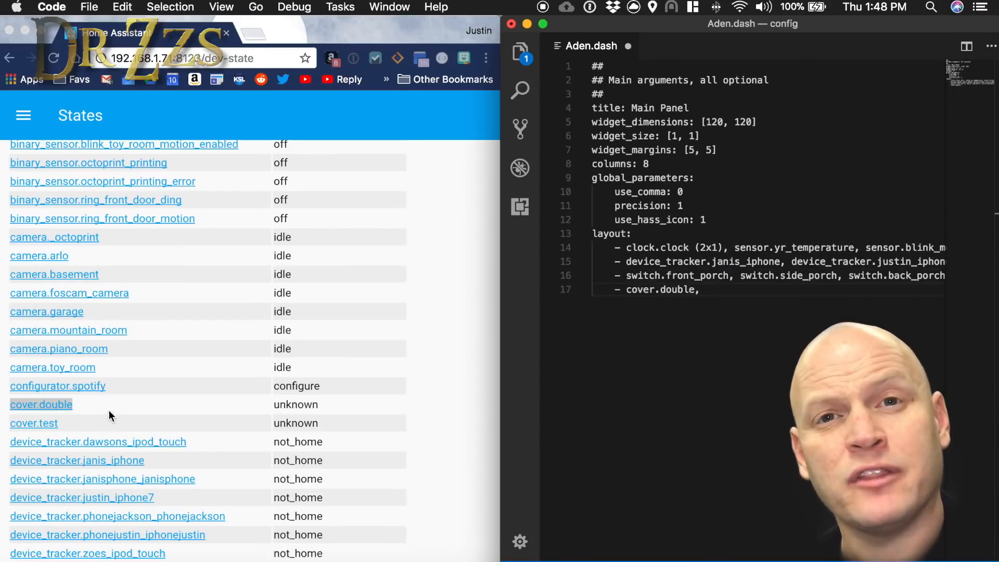
left_click(34, 424)
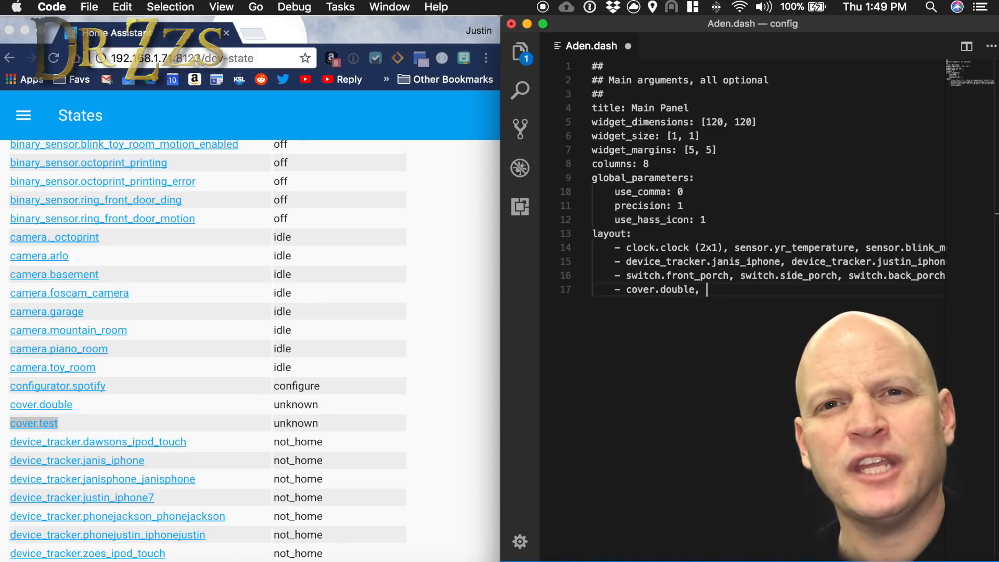
type("cover.test")
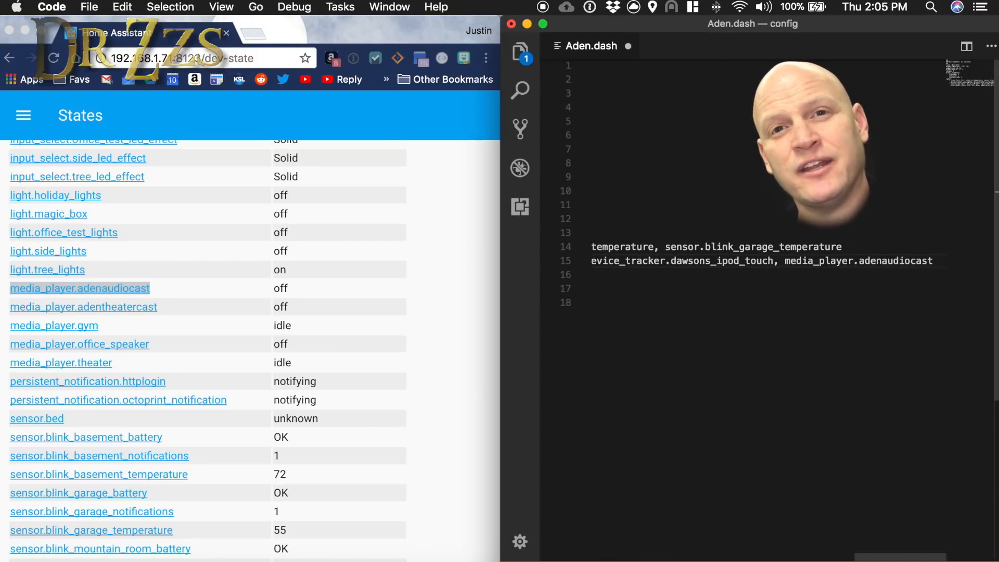
Append (2x1) to the cover entries in the Aden.dash layout and save the file.
type("(2x1")
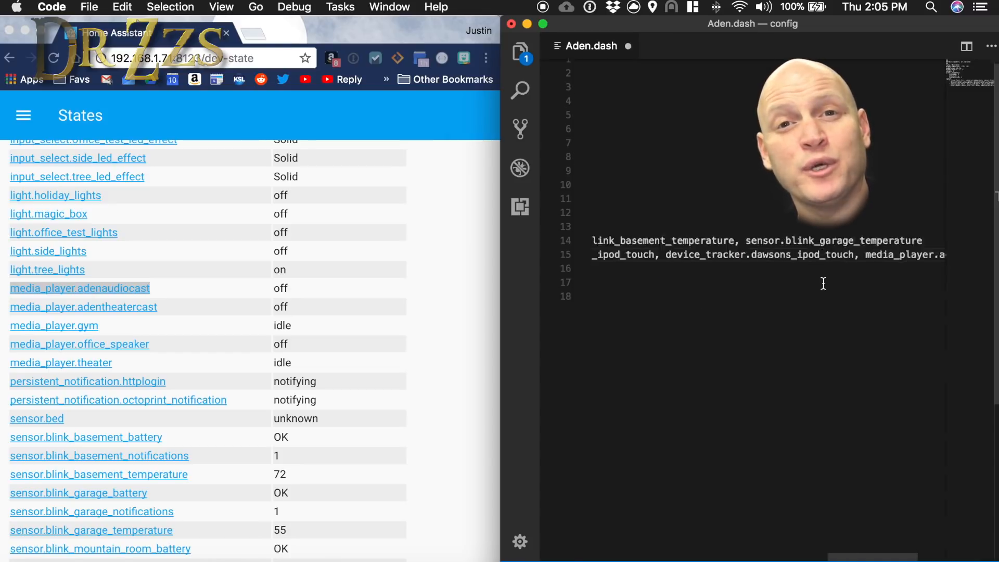
left_click(520, 53)
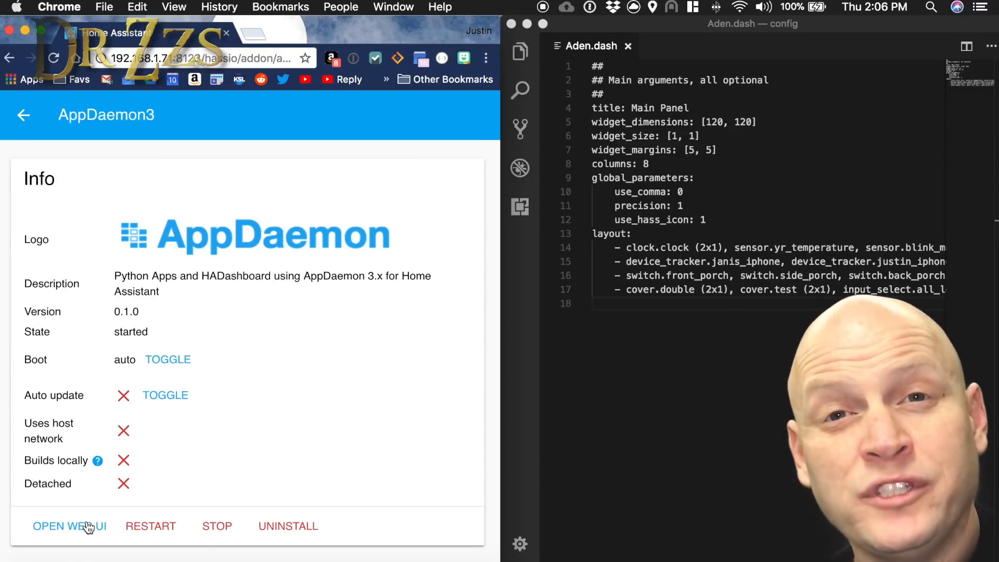
mouse_move(66, 557)
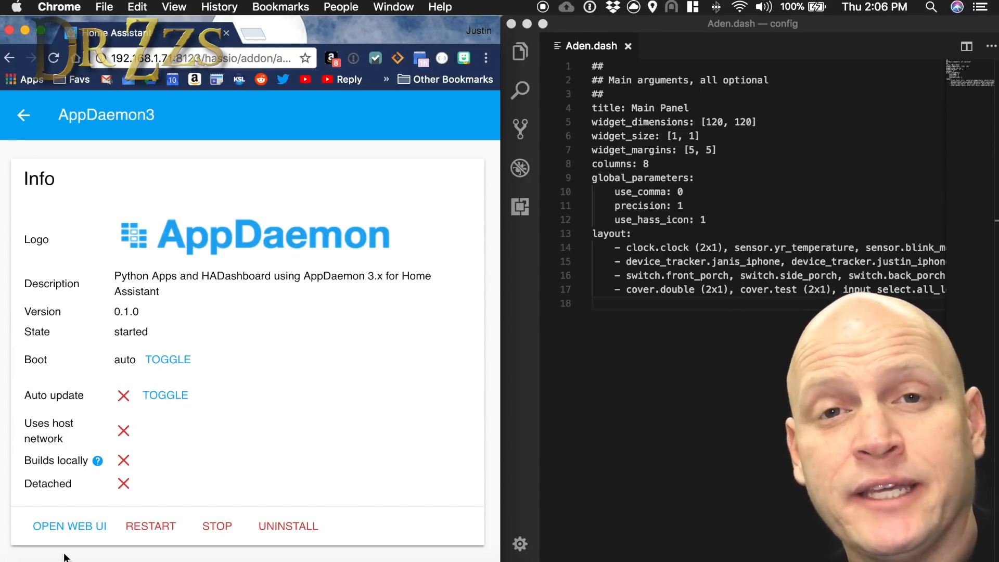
Launch the HADashboard web UI from the add-on page and load the Aden dashboard.
left_click(70, 525)
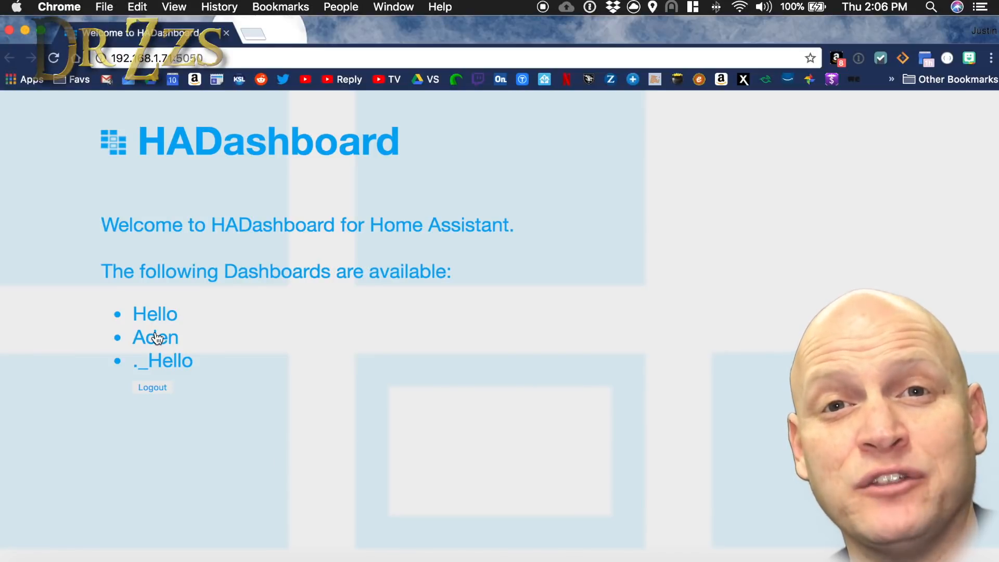
left_click(155, 337)
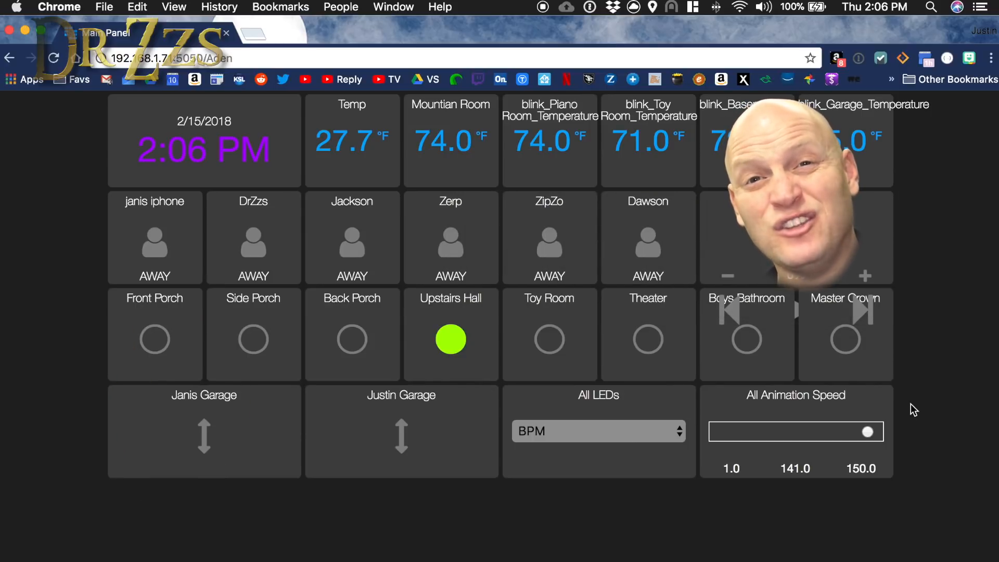
Reload the Aden dashboard with a ?skin= parameter appended to its URL.
left_click(597, 431)
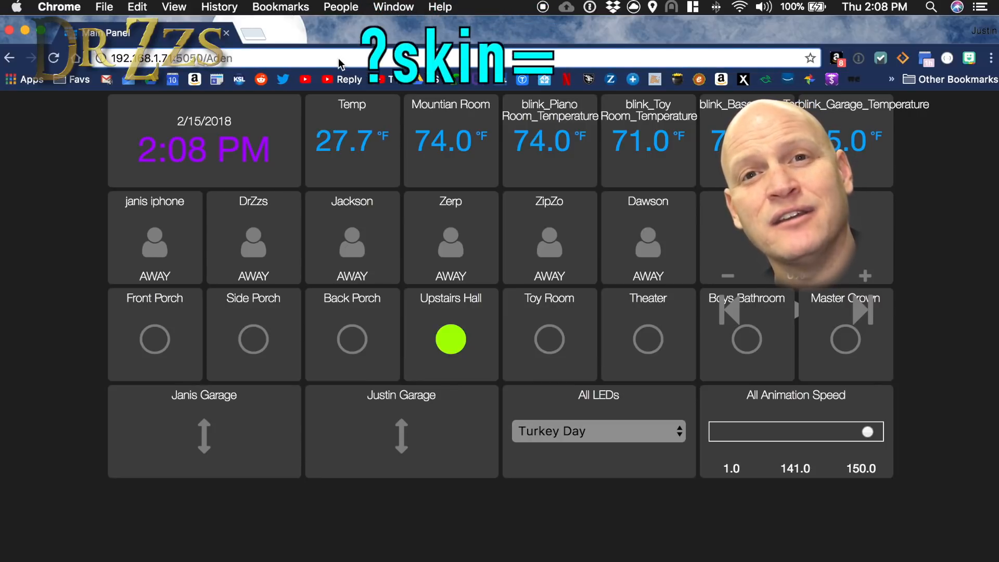
type("?")
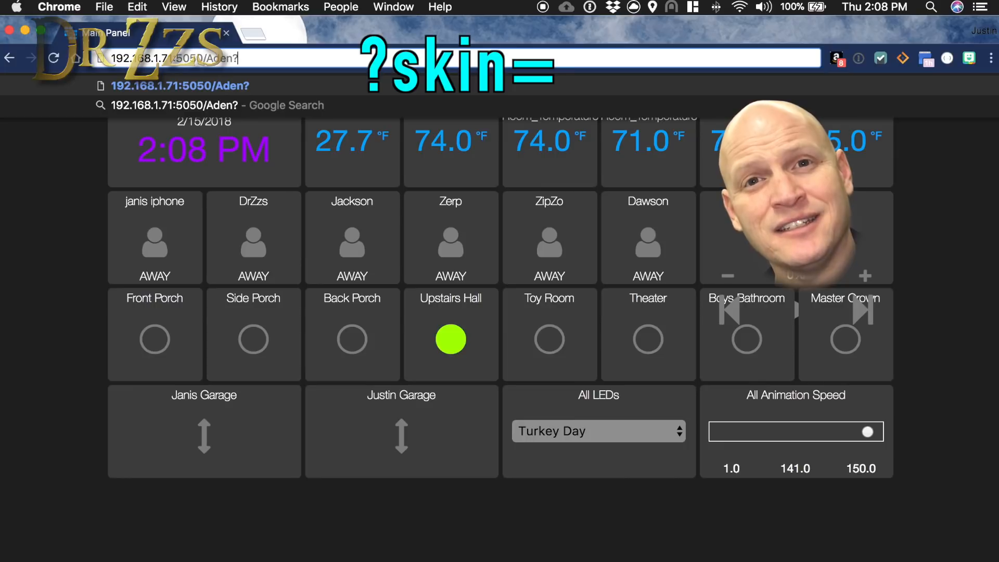
type("skin=")
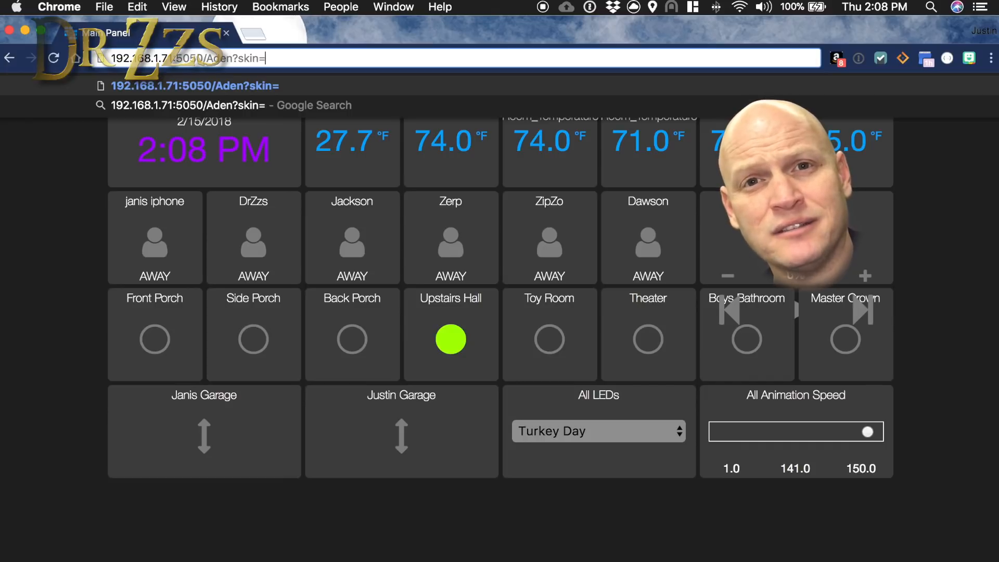
type("zen")
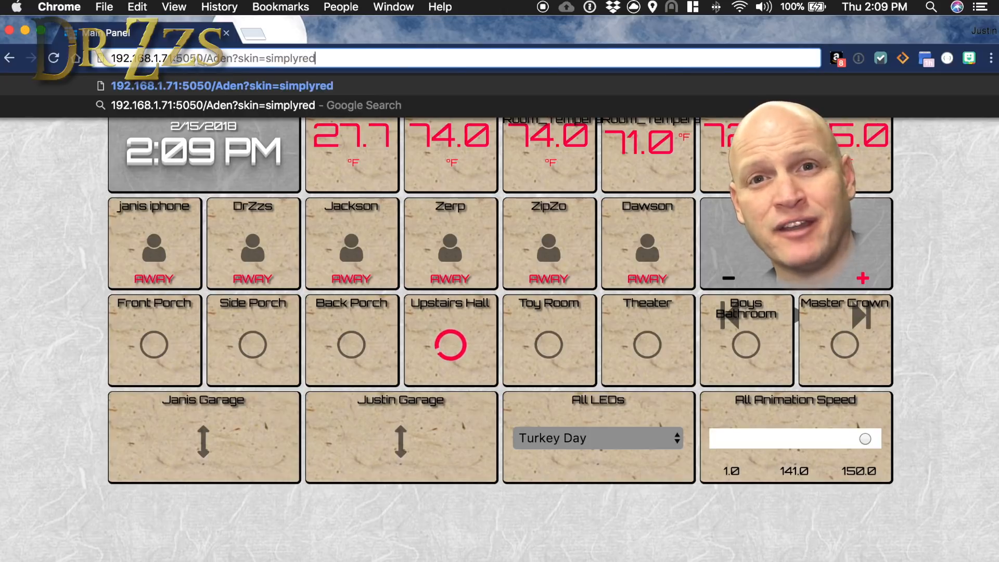
key("Return")
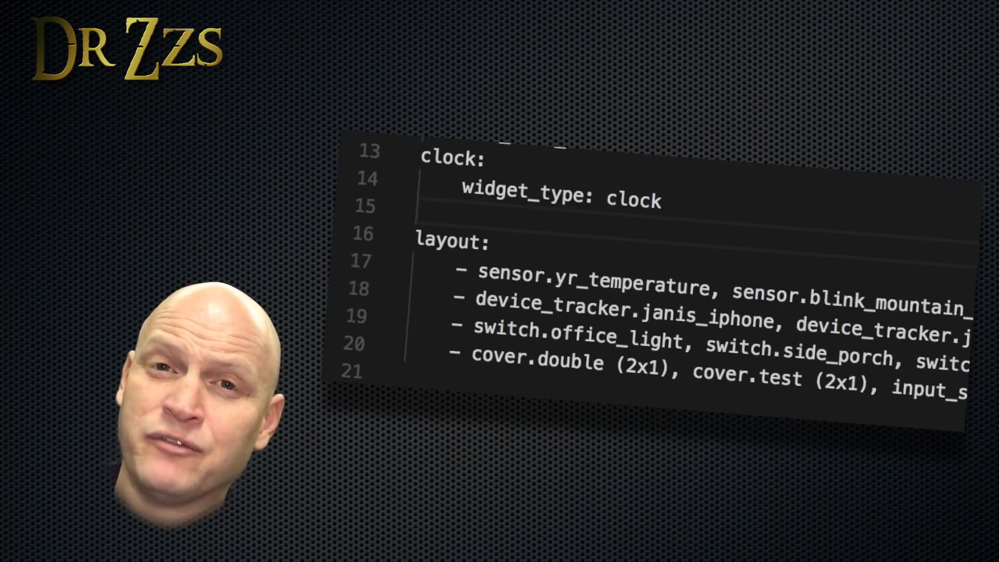
Add clock widget_style font-size 200%, time_style color yellow and date_style color black.
type("widget_style: \"font-s")
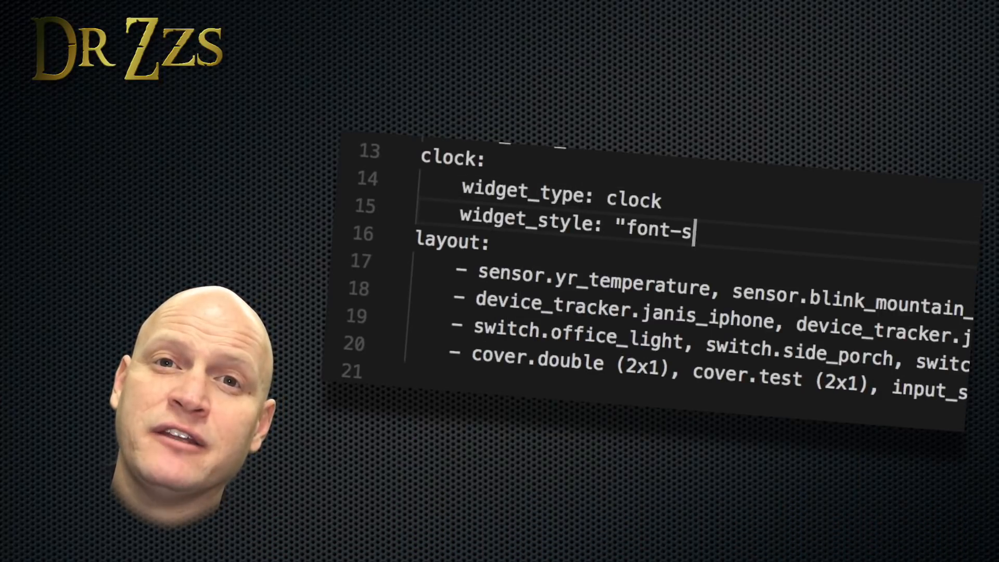
type("ize: 200%;\"")
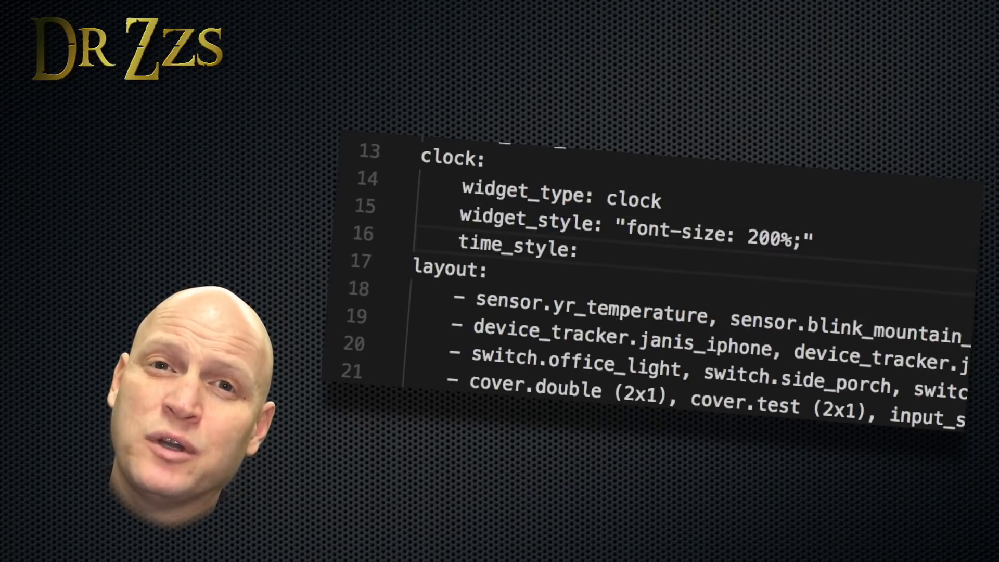
type("\"color: yellow")
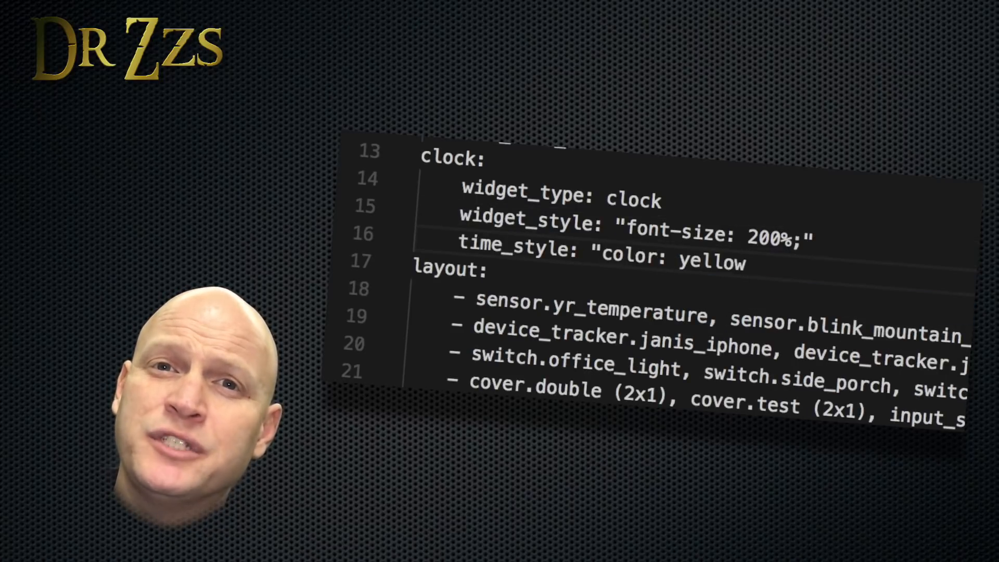
type("date_style:")
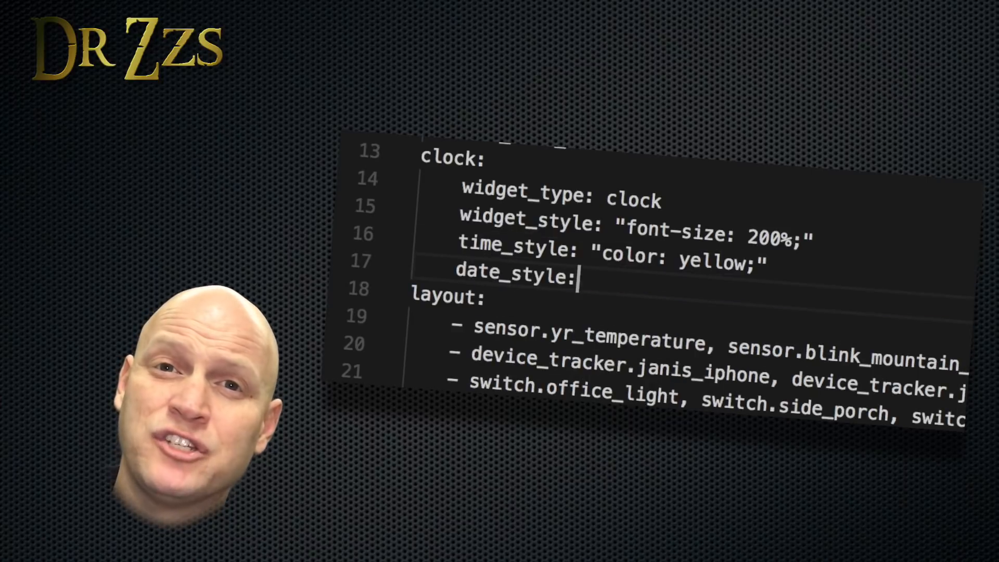
type("\"color: black;\"")
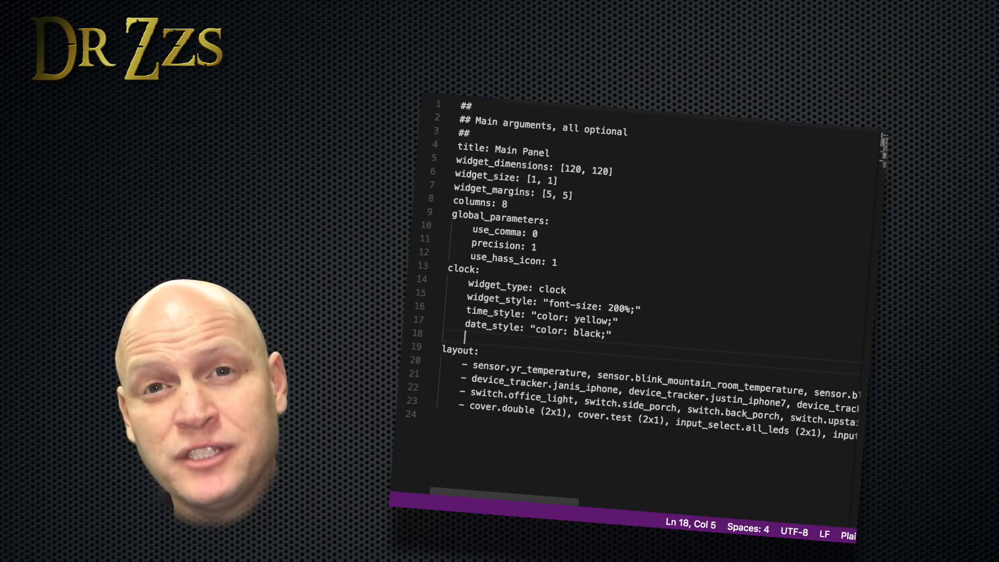
Replace the layout entry with office_light and define it as a switch widget for switch.office_light.
double_click(490, 398)
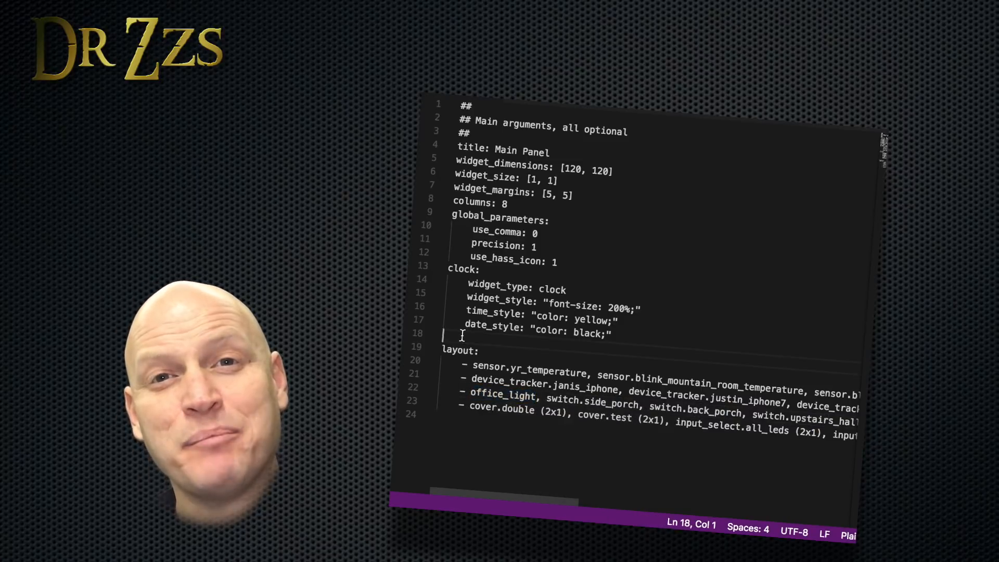
type("office_light:")
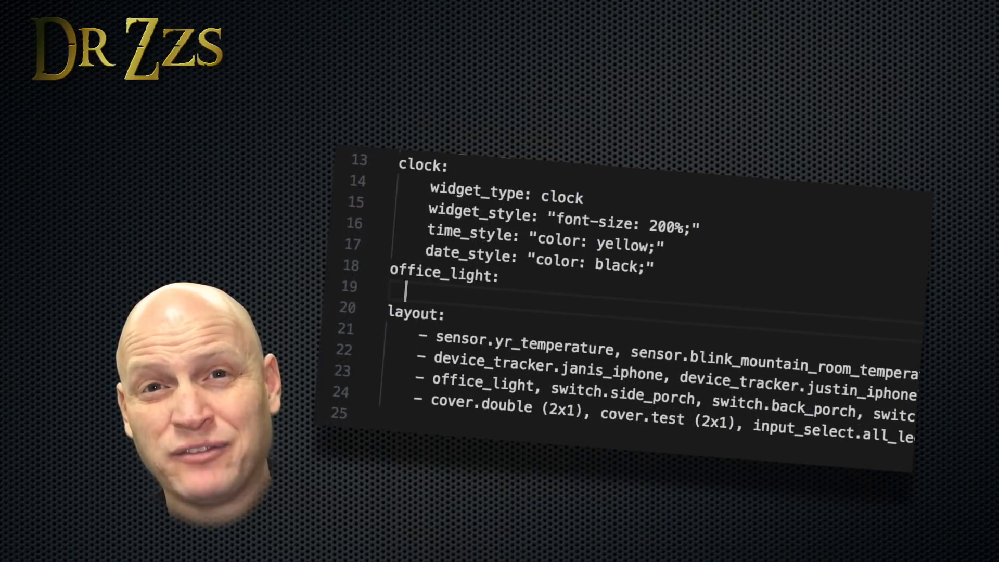
type("widget_type: swit")
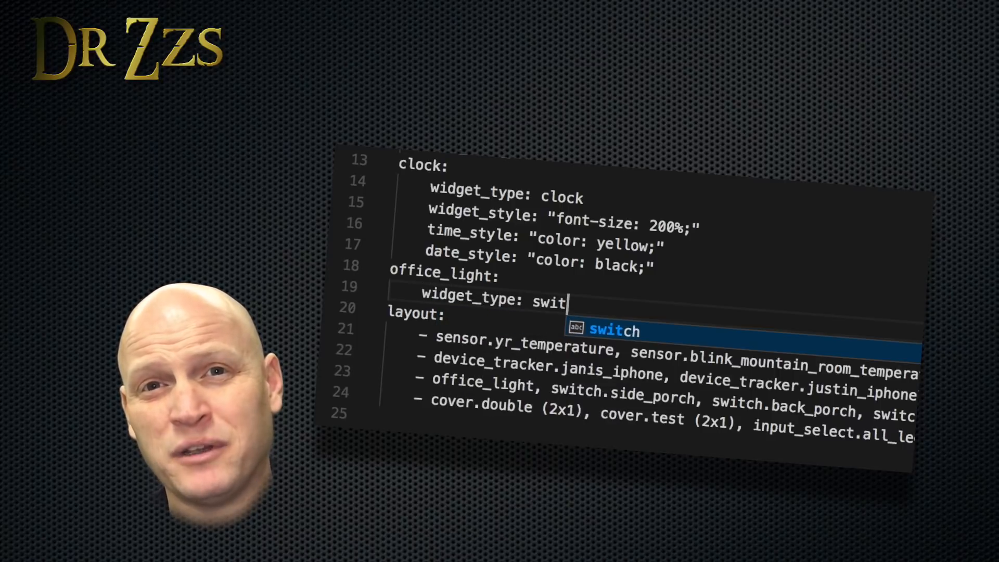
type("ch")
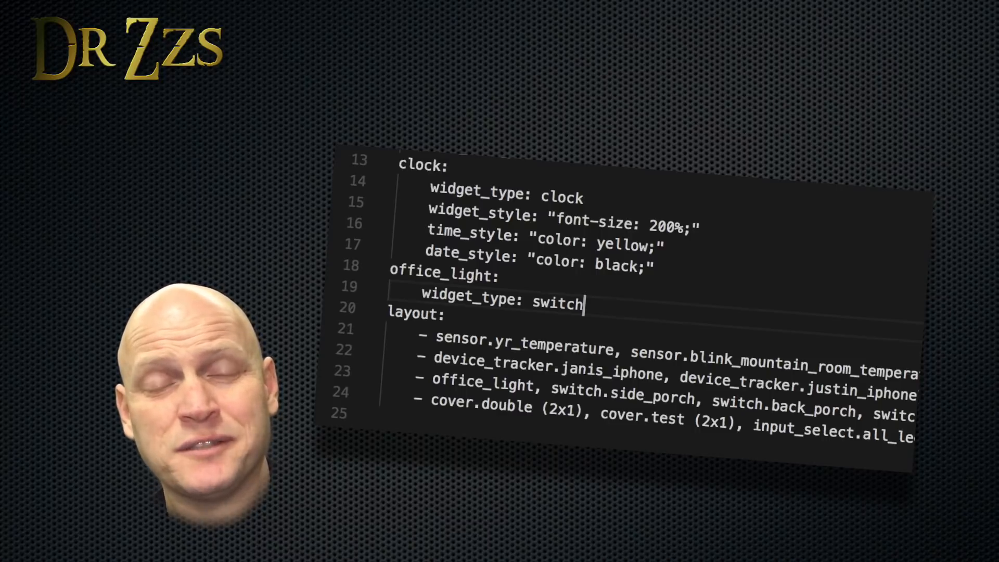
type("entity: switch.office_ligh")
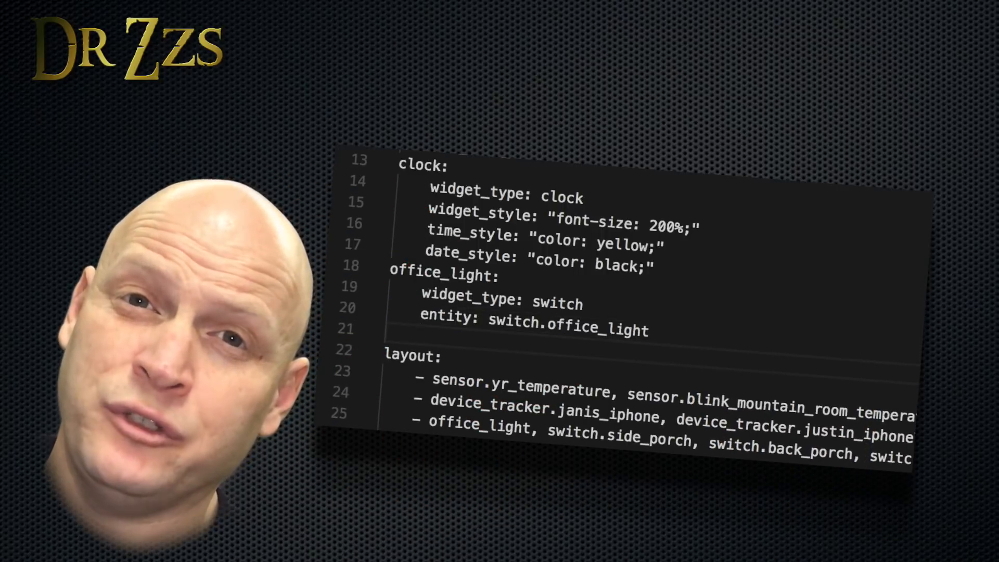
Add title Throne Room with title_style color yellow and font-size 150% under office_light.
type("title:")
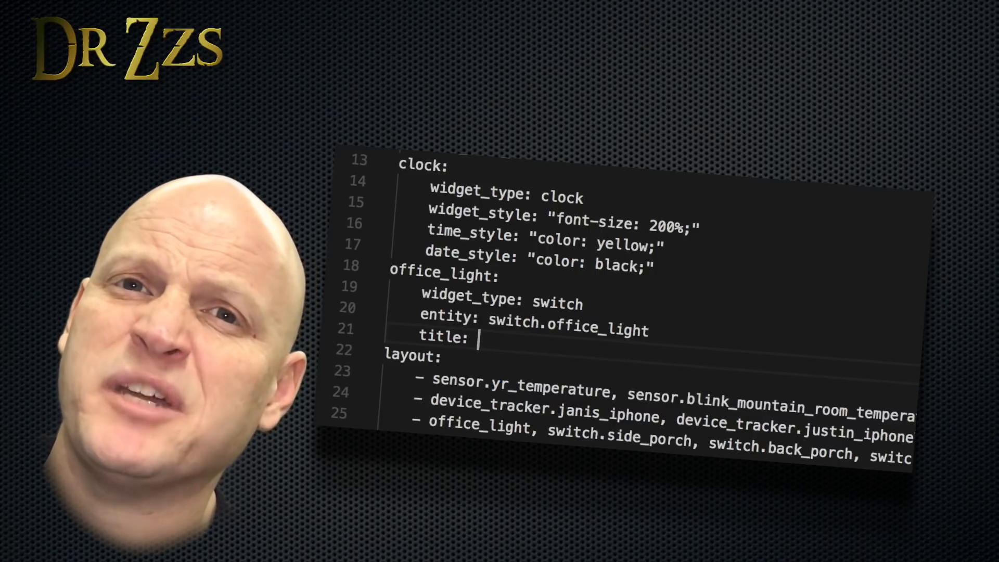
type("Throne Room")
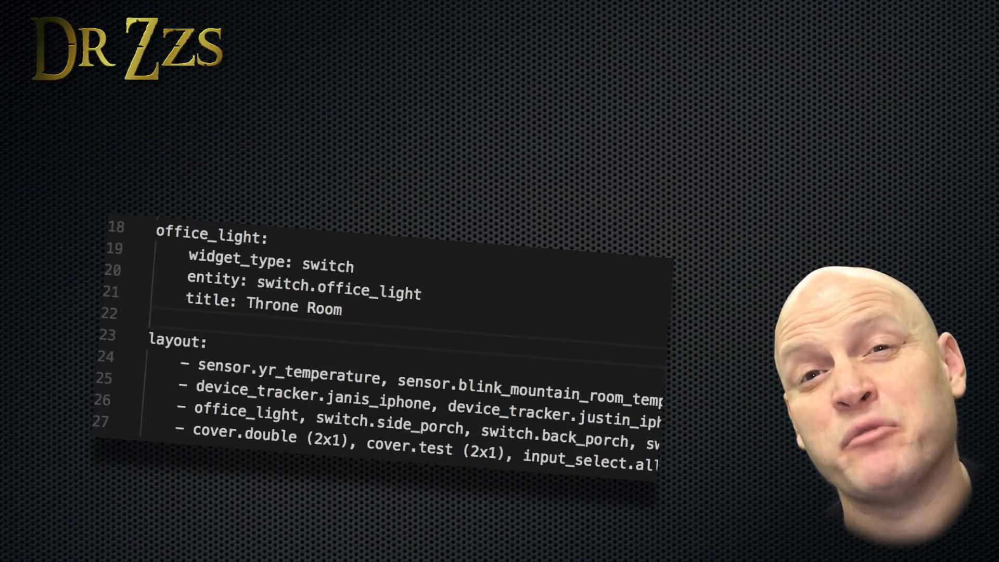
type("title_st")
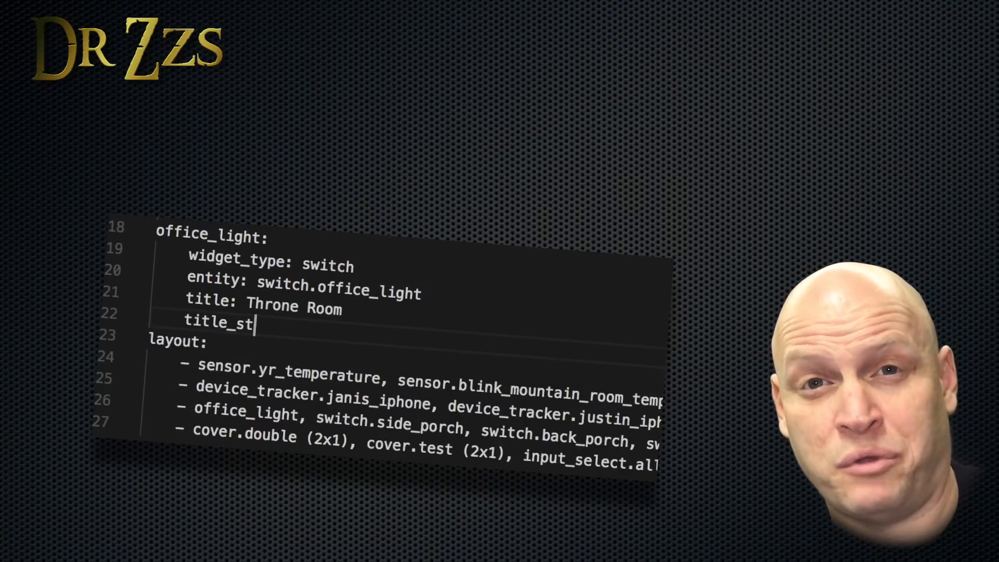
type("yle: color")
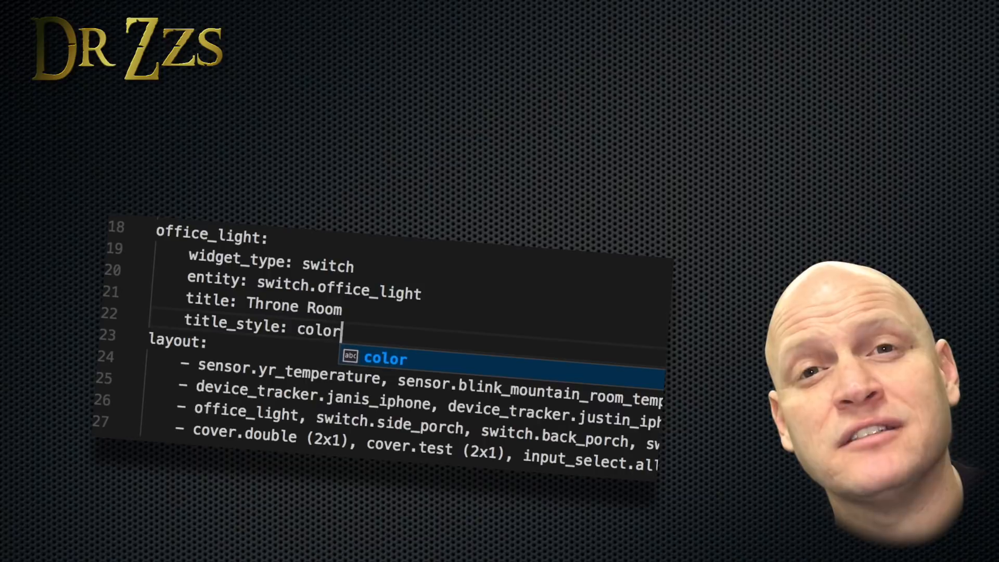
type("\"")
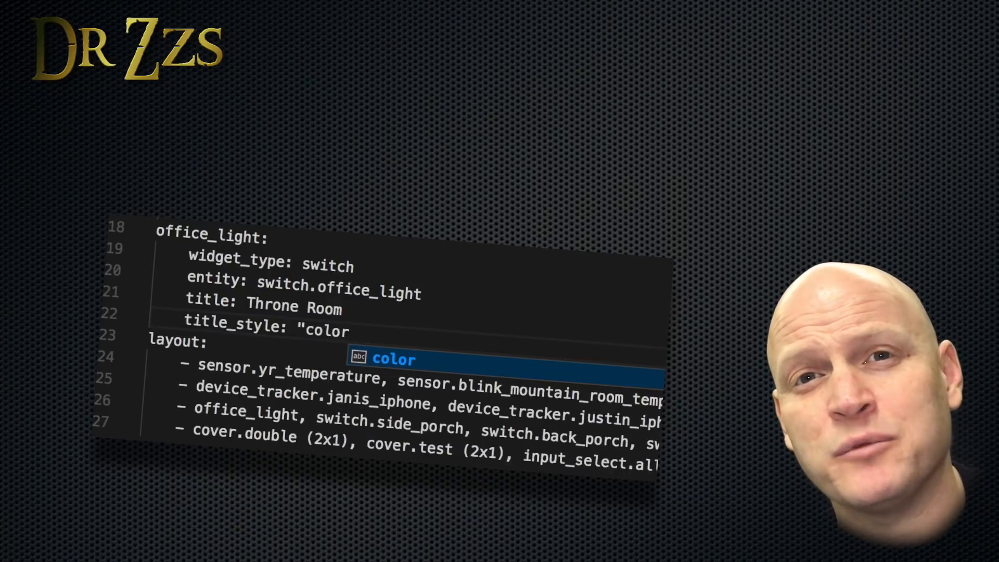
type("yellow;")
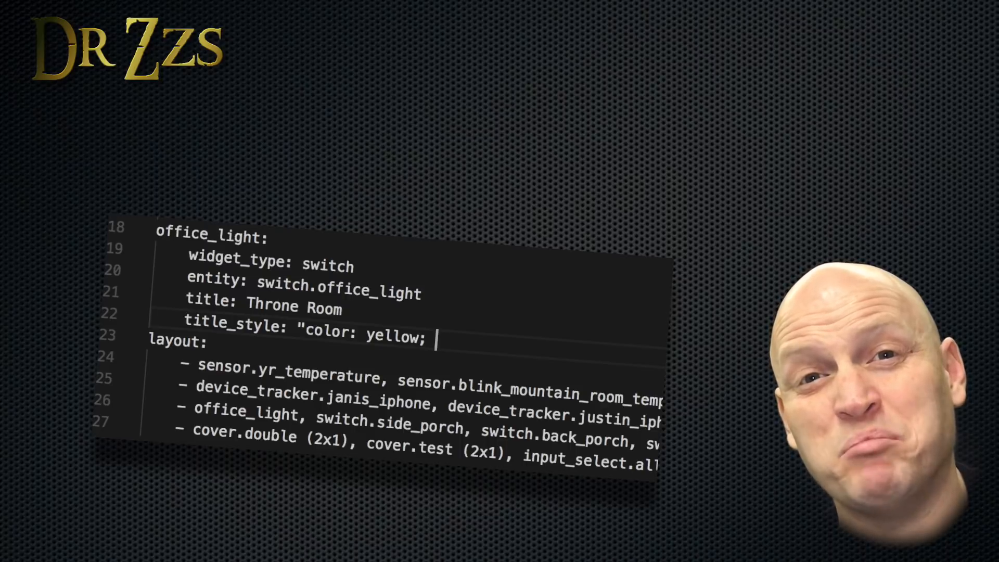
type("font-size: 150%;")
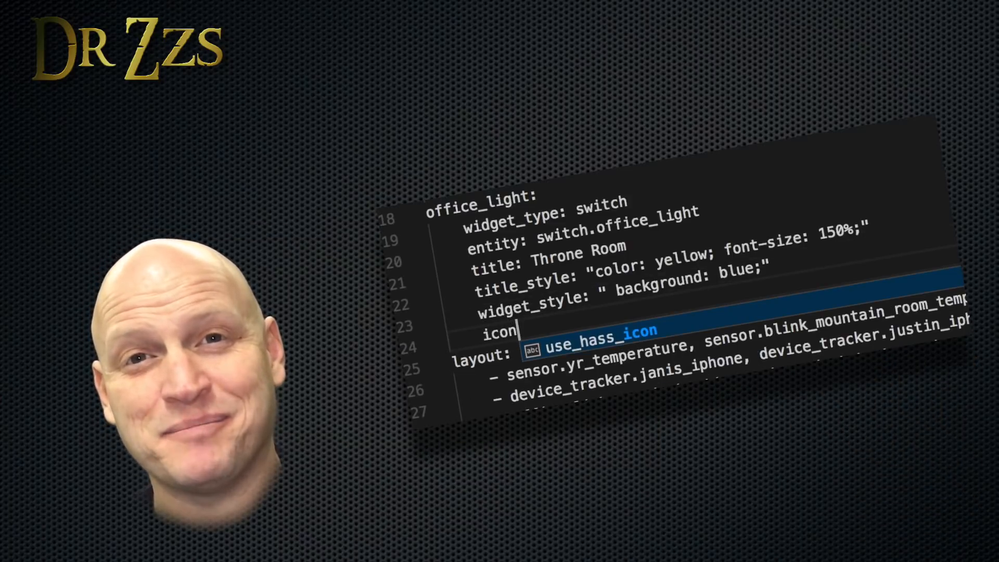
Add icon_on: mdi-emoticon-cool to office_light and save Aden.dash.
type("icon_on: mdi-emoticon-cool")
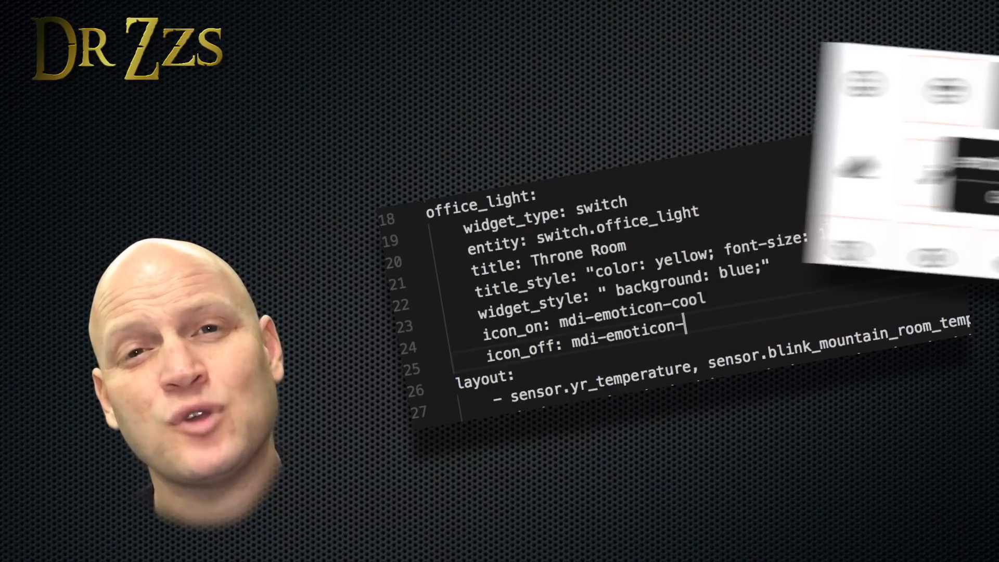
left_click(484, 43)
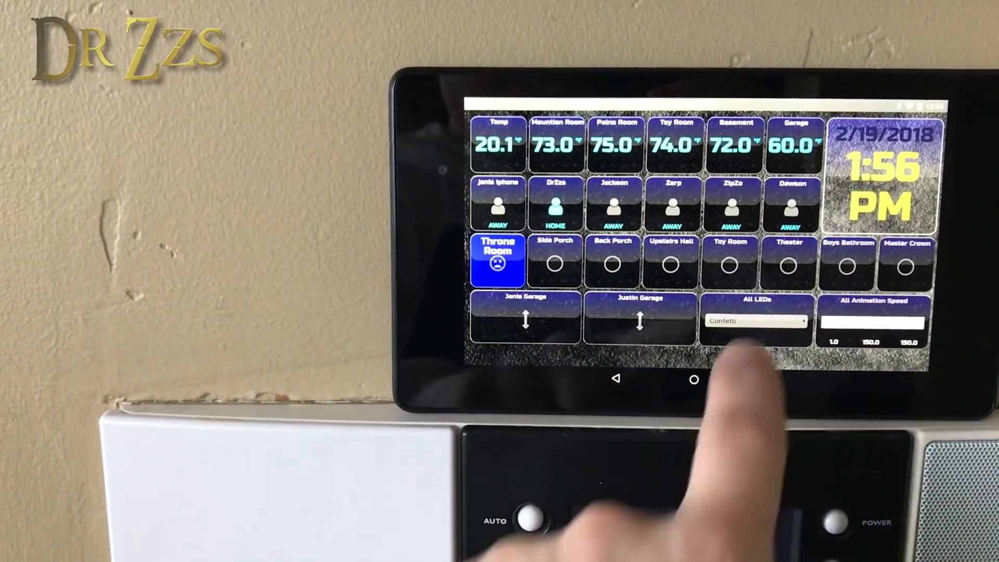
Expand the All LEDs effect selector on the tablet dashboard.
left_click(755, 321)
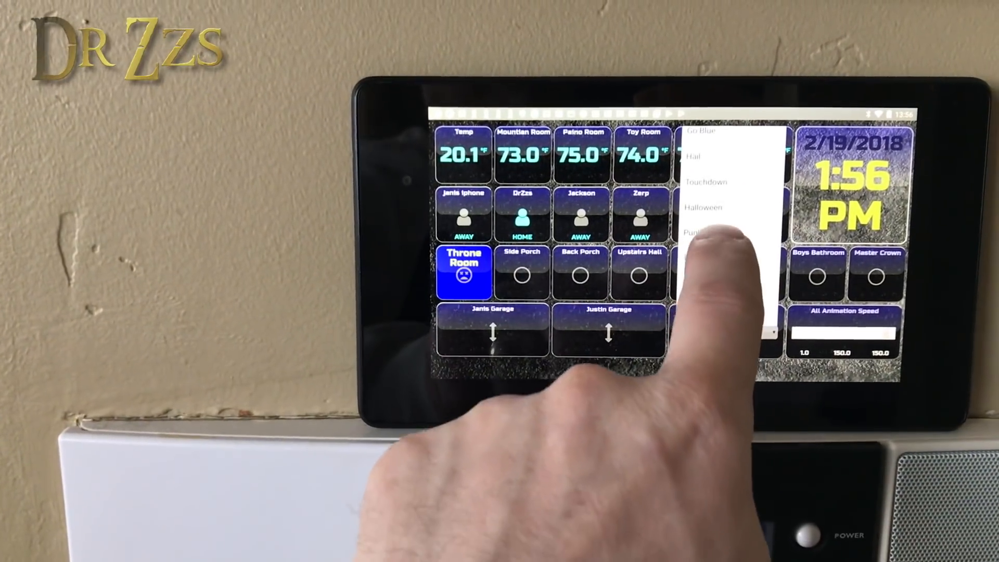